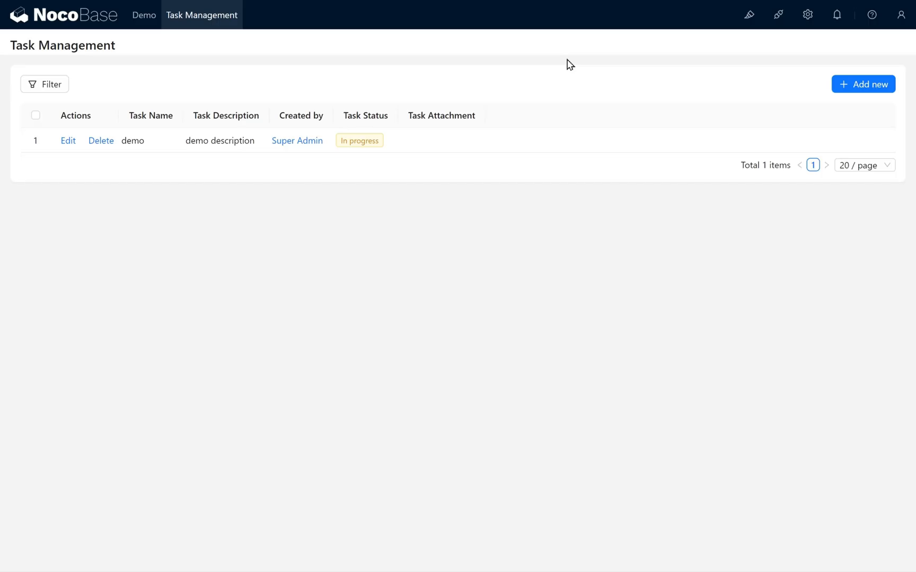
mouse_move(748, 53)
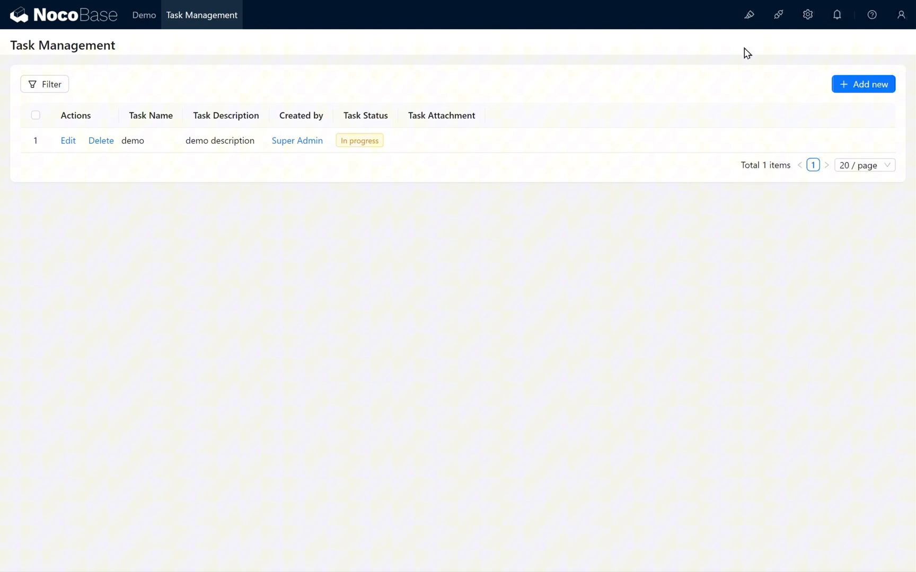
Enable the UI Editor and add a new page tab named 'Kanban View'.
click(909, 36)
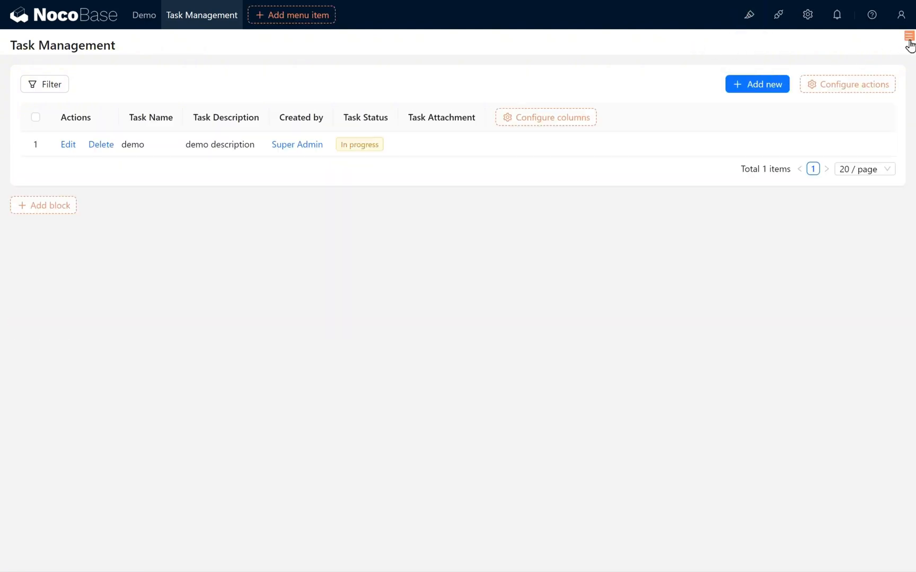
click(907, 36)
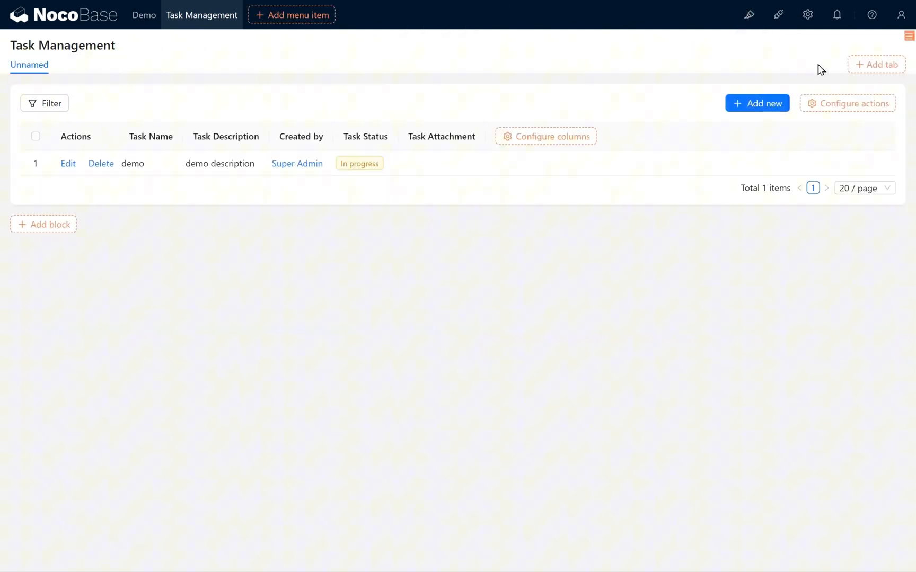
text(Kan)
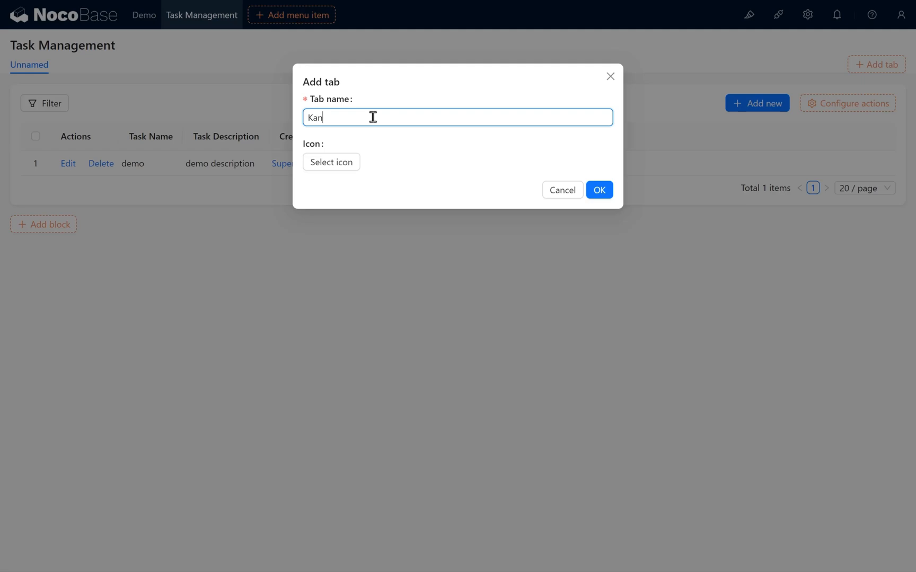
text(ban View)
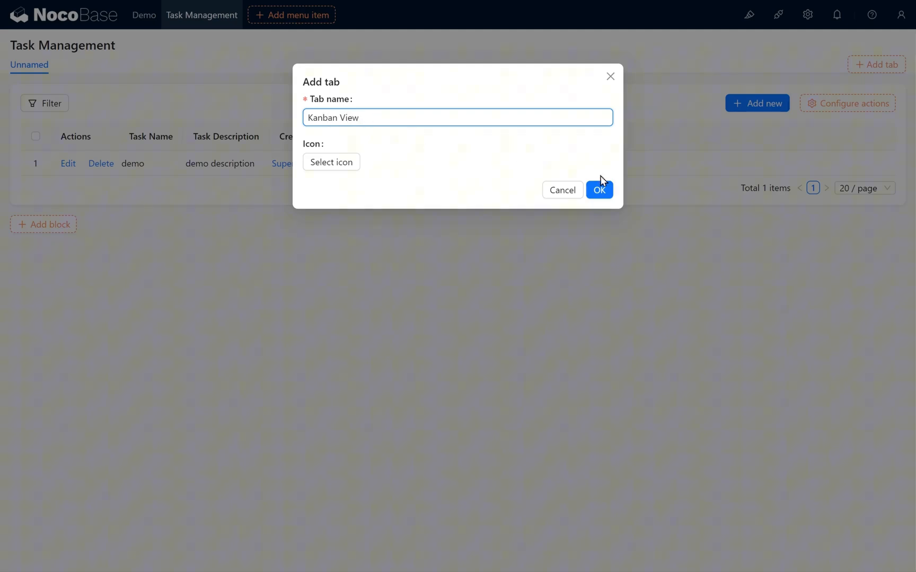
click(600, 189)
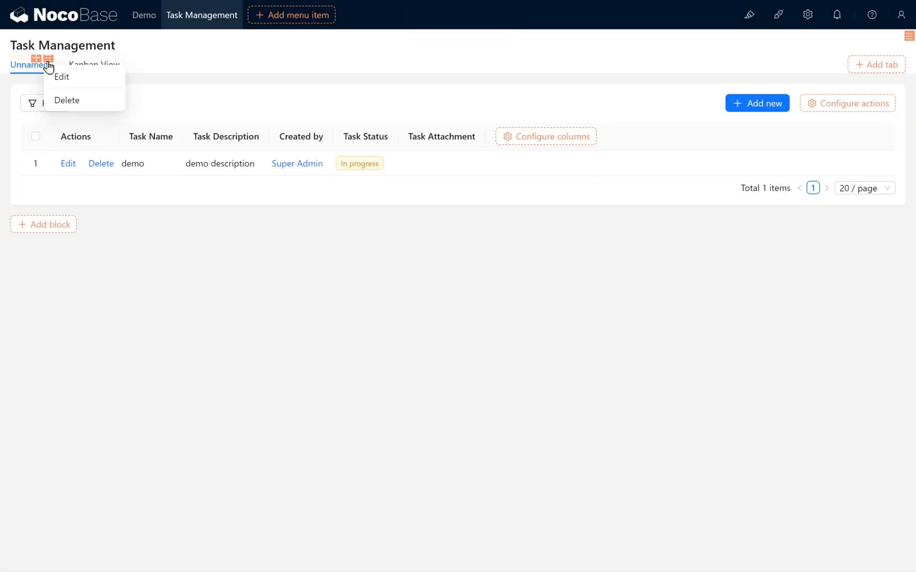
Rename the Unnamed tab to 'Collection View'.
click(62, 77)
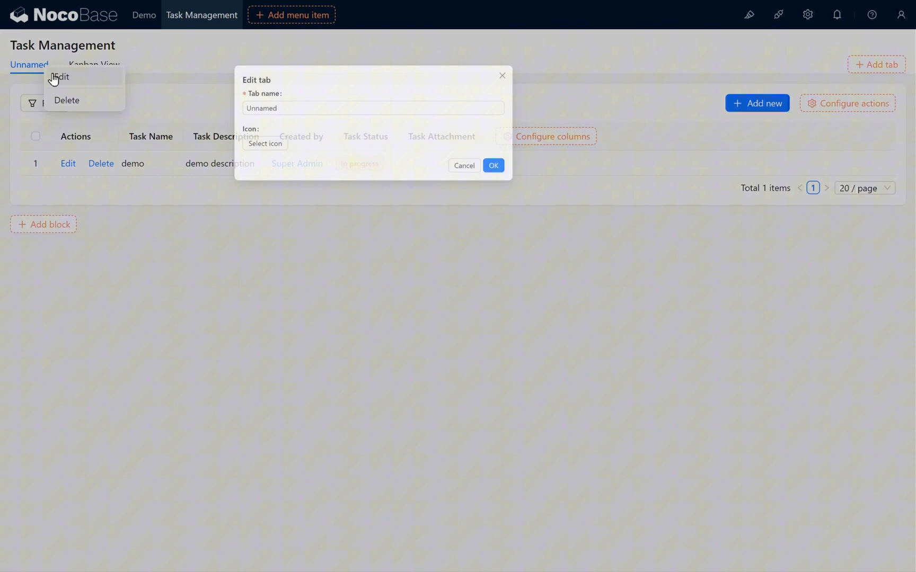
text(Collect)
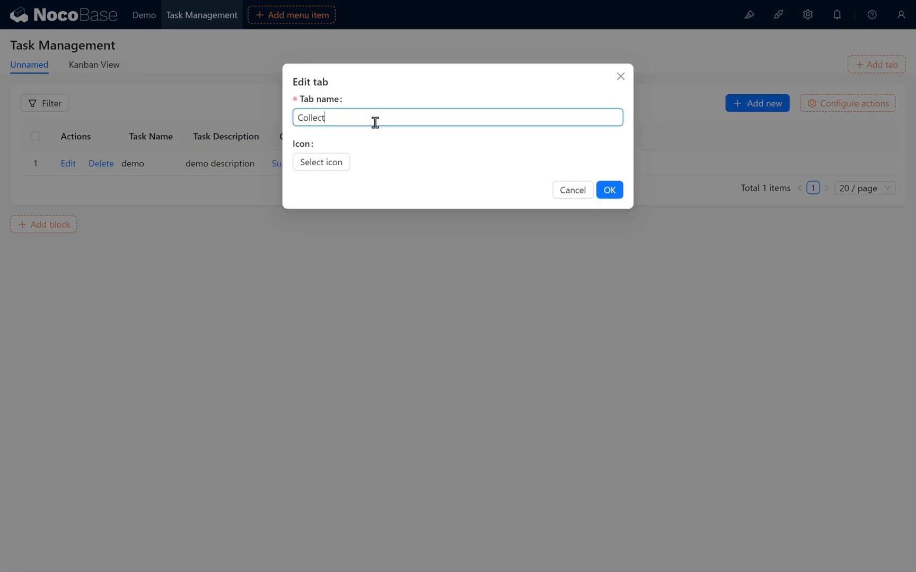
text(ion View)
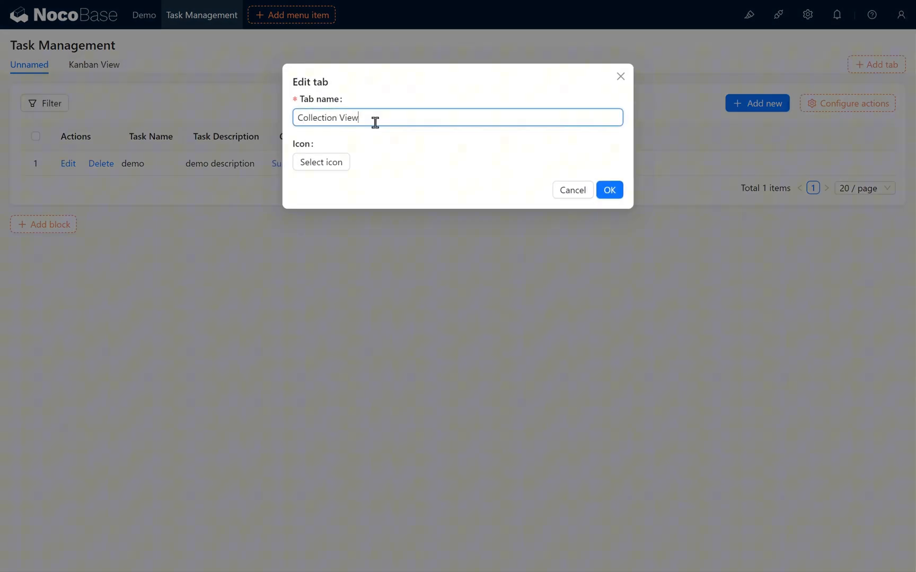
click(609, 189)
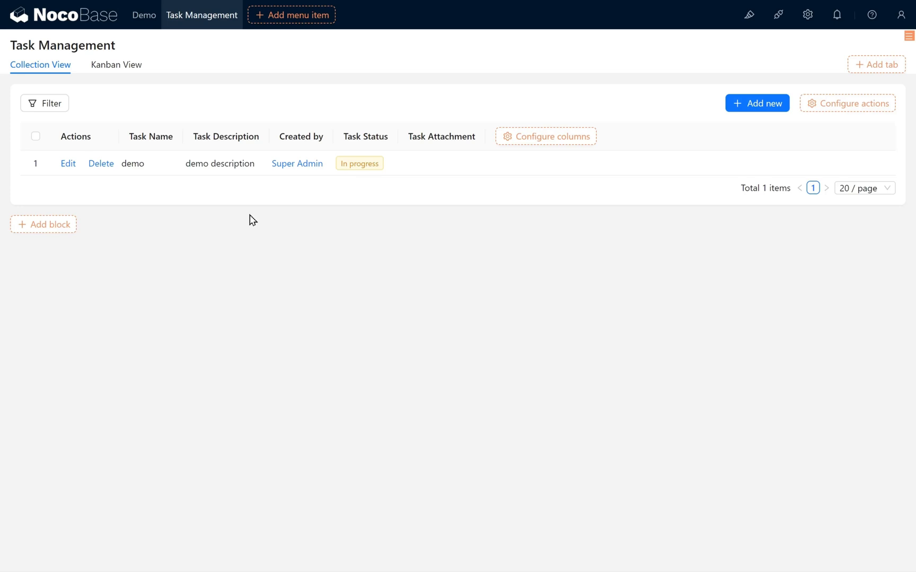
Add a Tasks kanban block on Kanban View, grouped by Task Status, with new sort field 'Status Sort'.
click(116, 65)
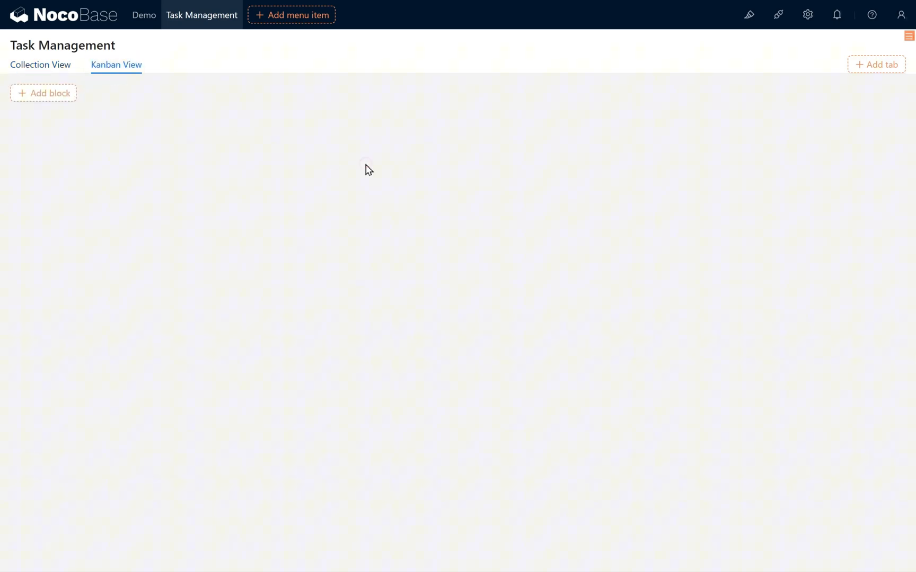
mouse_move(145, 111)
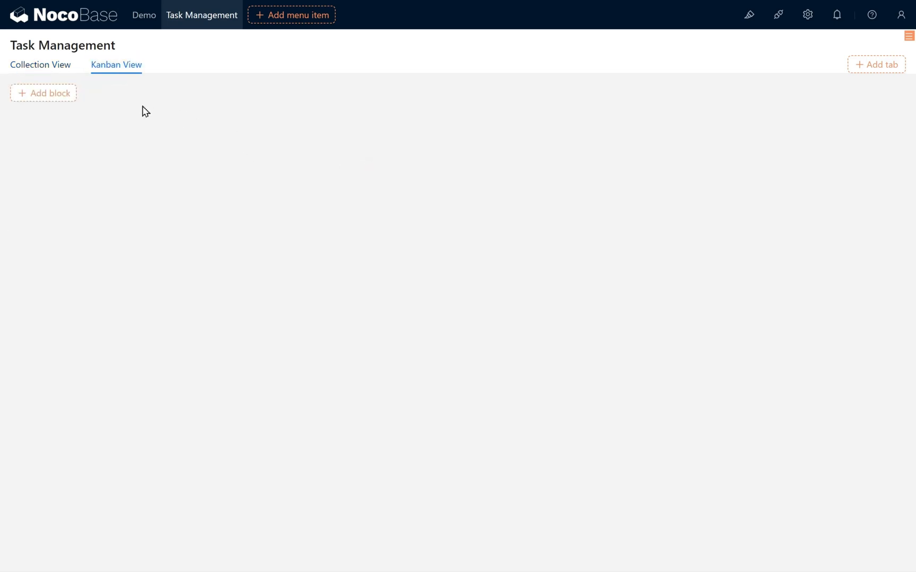
click(43, 93)
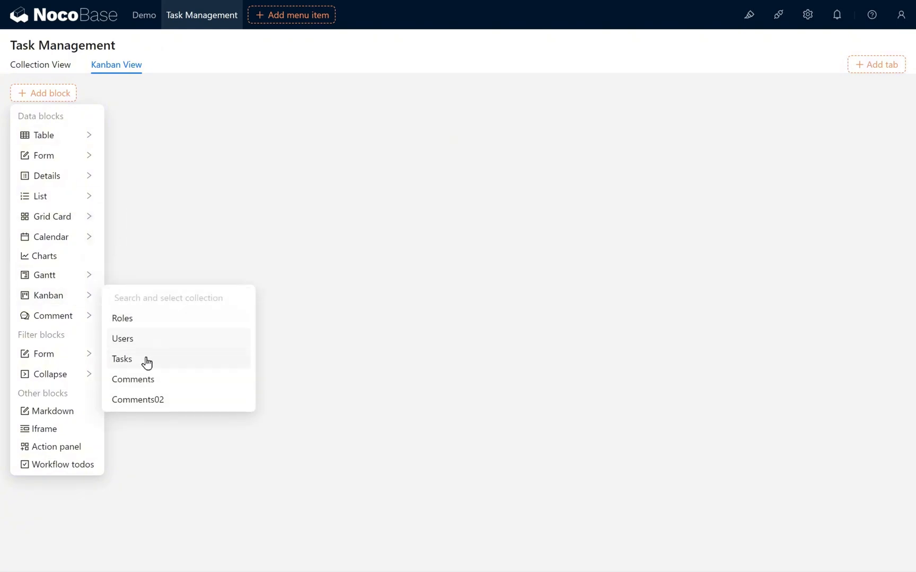
click(122, 359)
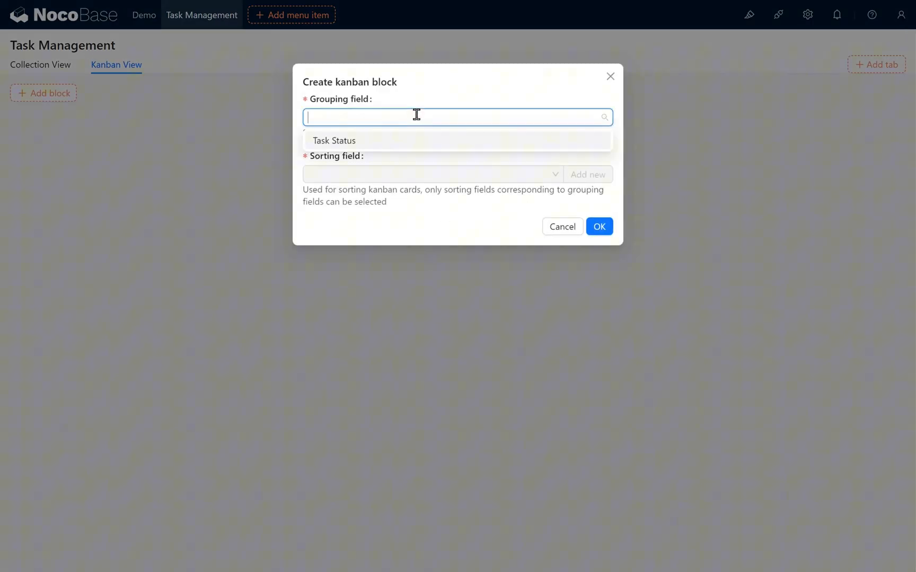
click(335, 140)
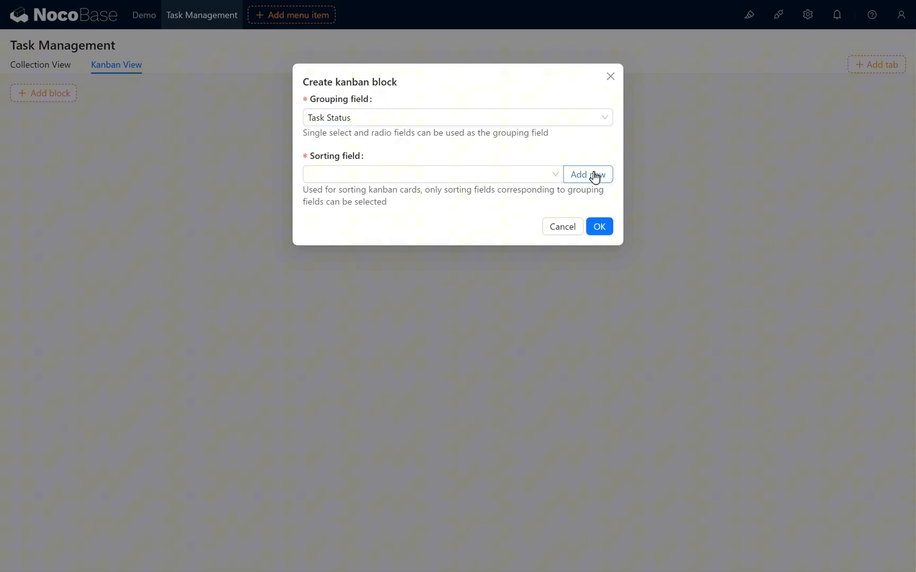
click(587, 175)
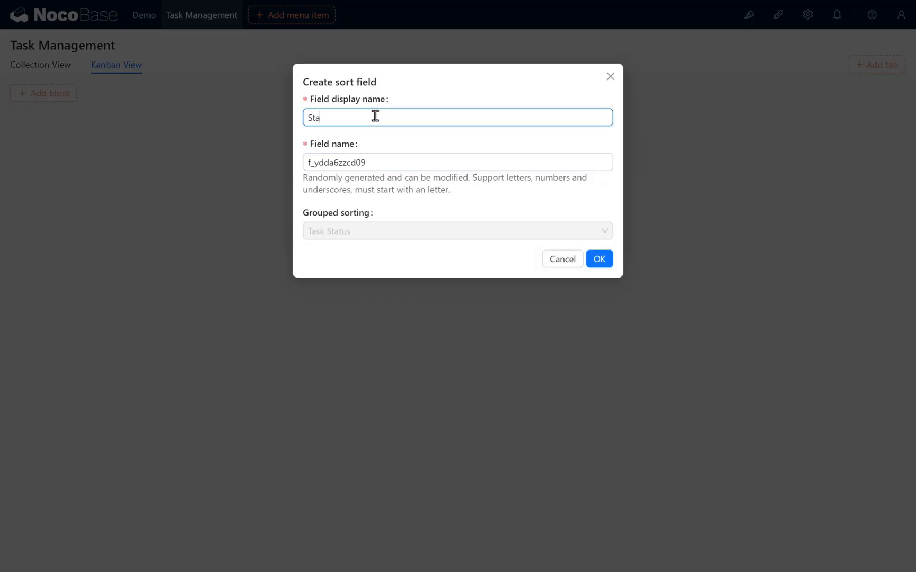
text(tus Sort)
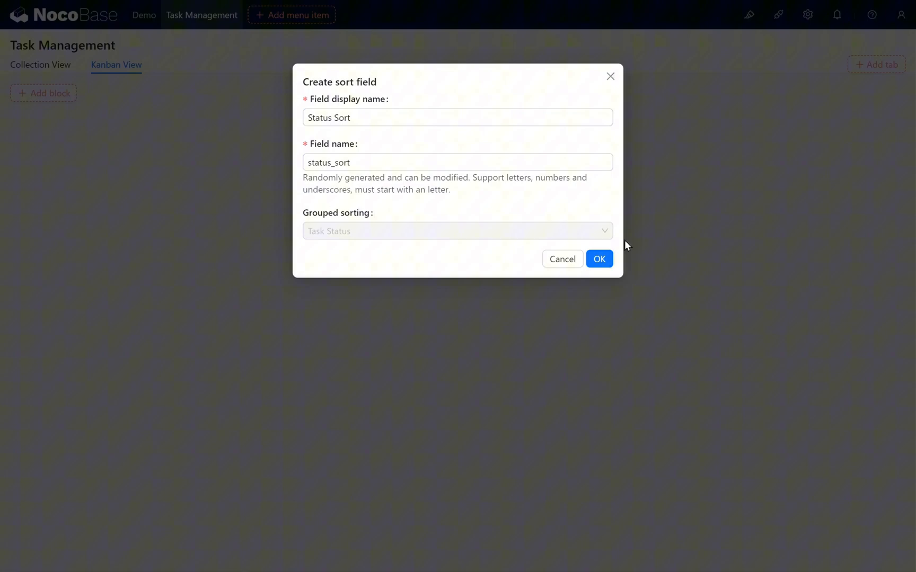
click(599, 258)
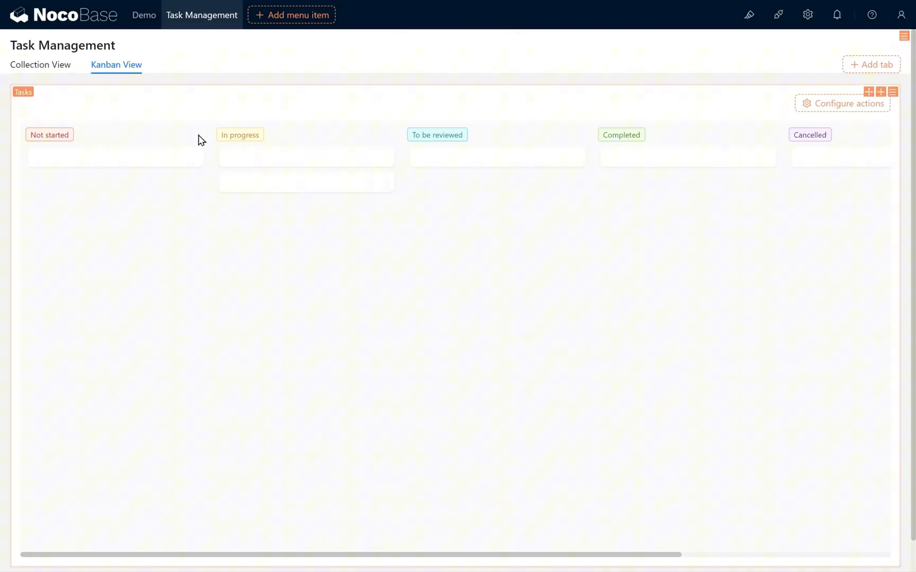
Add Filter and Add new actions to the kanban board.
click(847, 103)
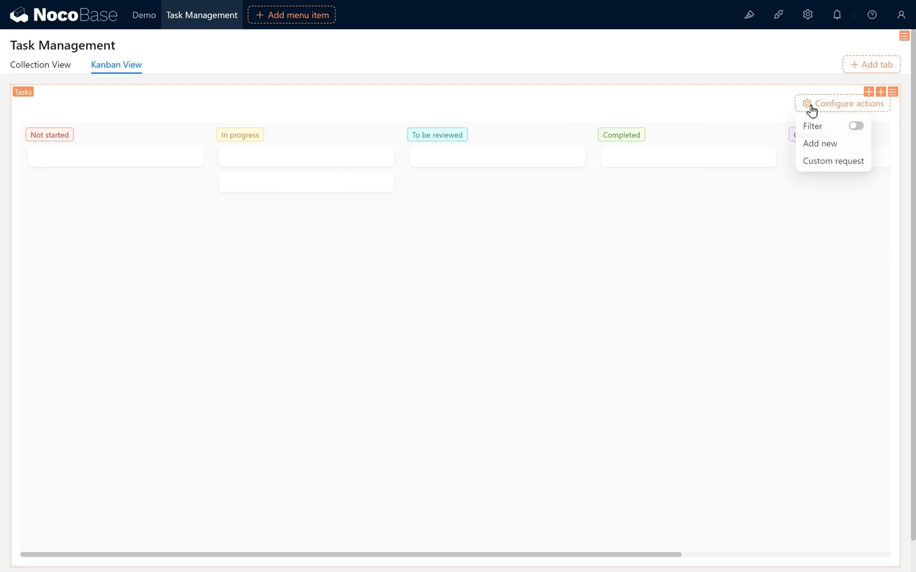
click(820, 143)
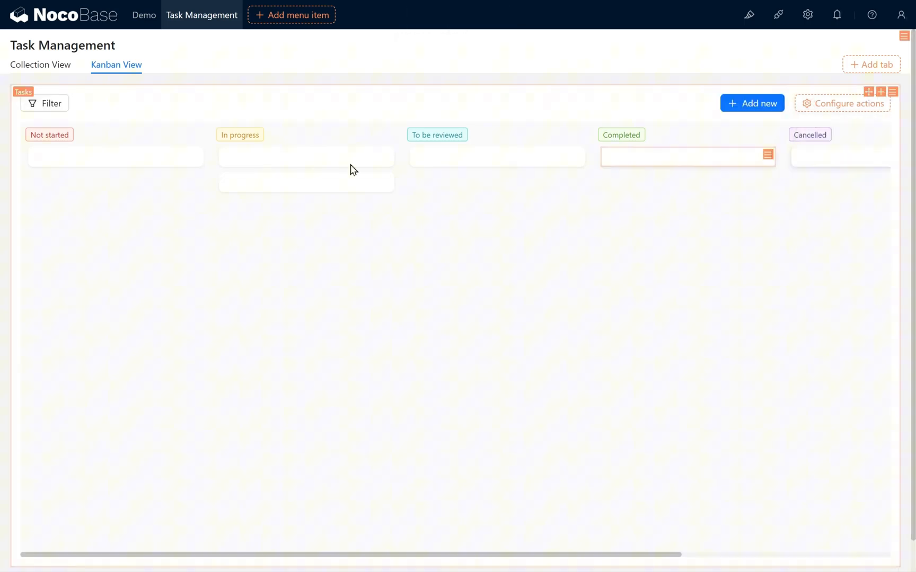
click(768, 155)
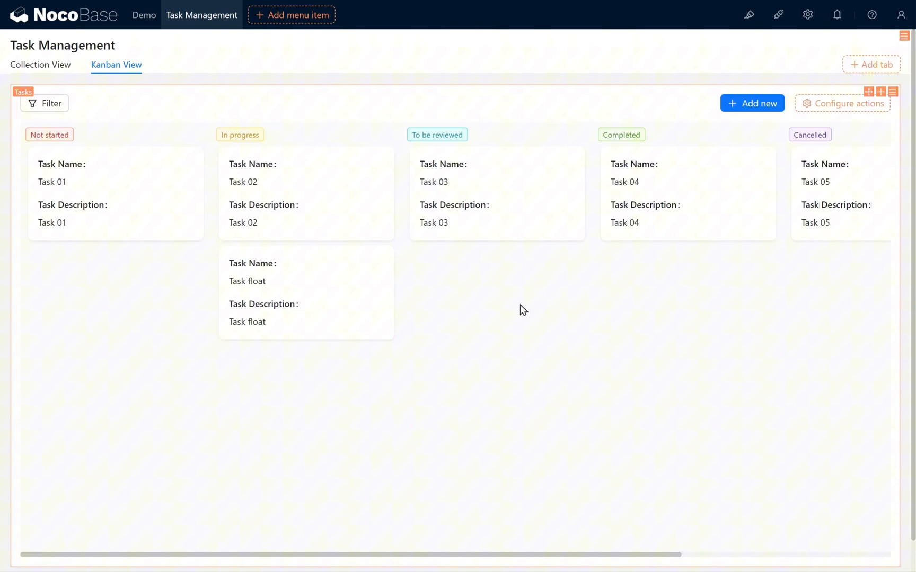
Scroll across the kanban board, then return to the Collection View tab.
scroll(right, 3)
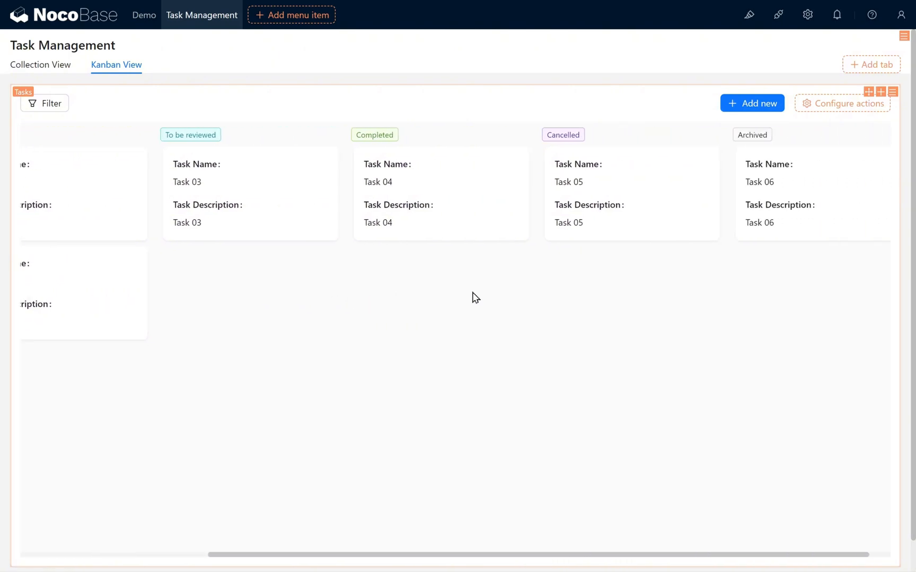
scroll(left, 3)
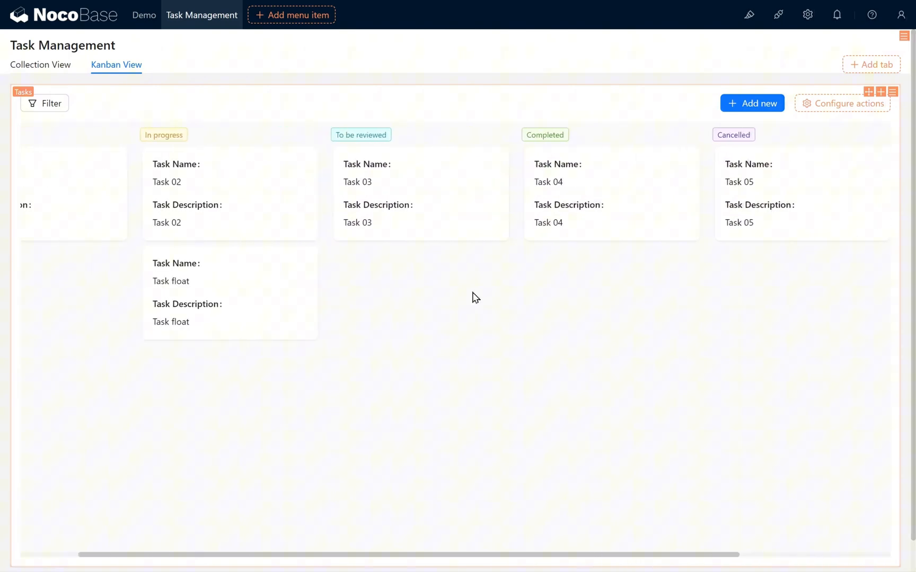
scroll(left, 3)
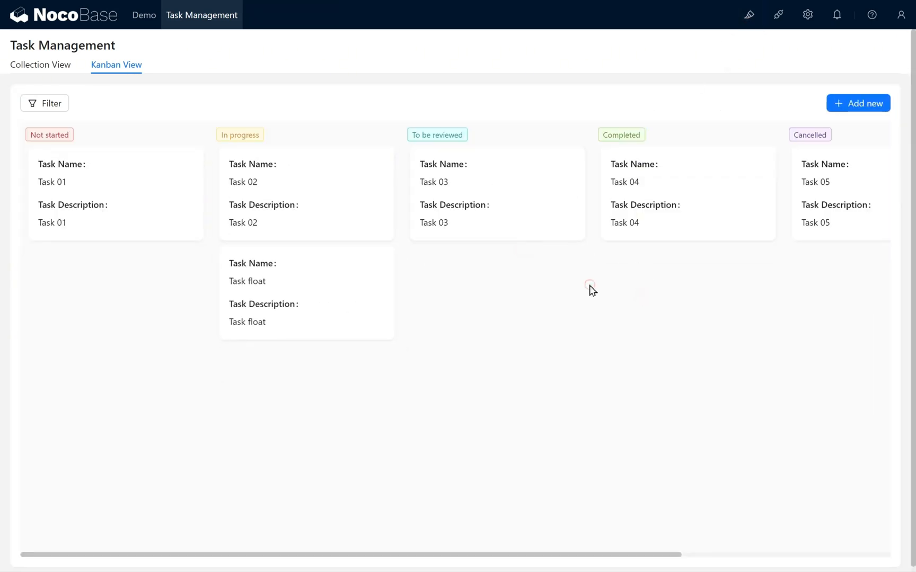
click(40, 64)
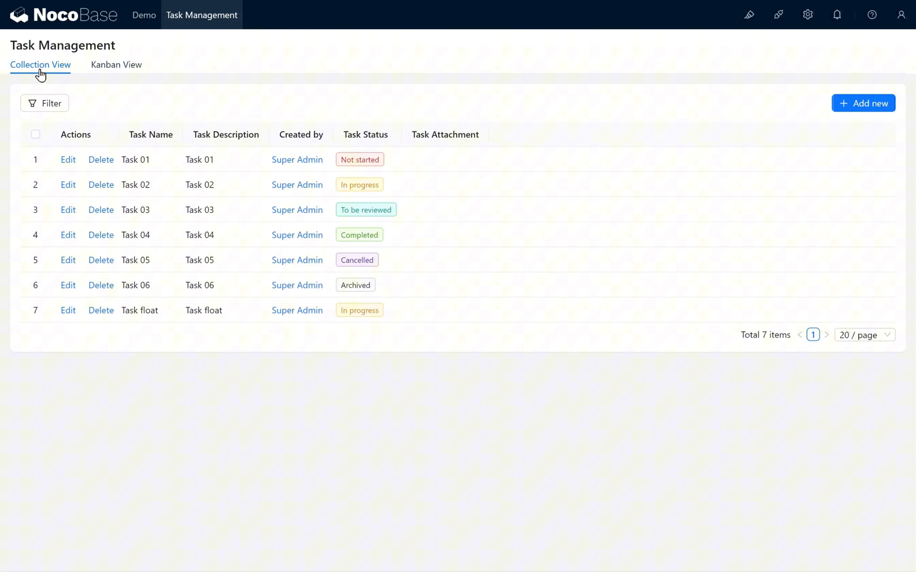
mouse_move(118, 99)
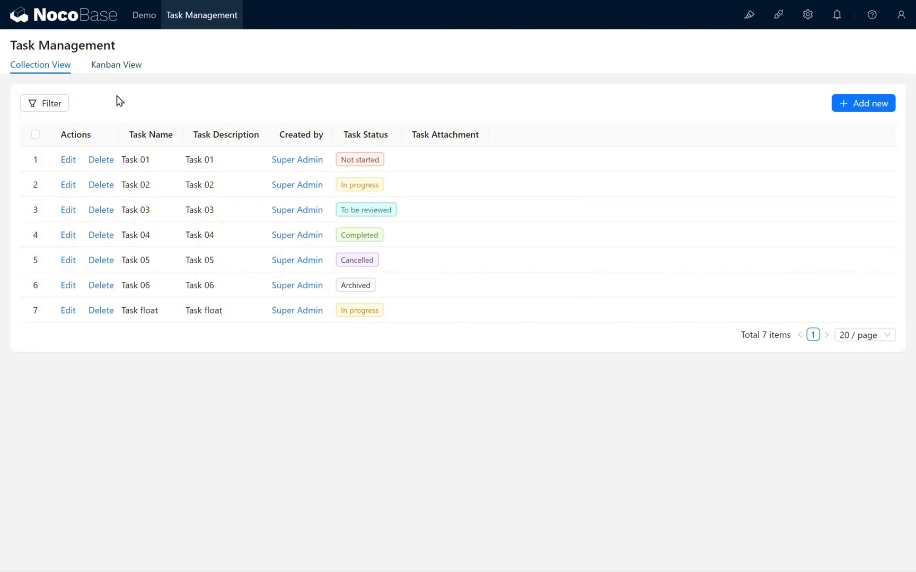
Re-enable the UI Editor and save the Add new task form as block template 'Tasks_Form Add'.
click(909, 35)
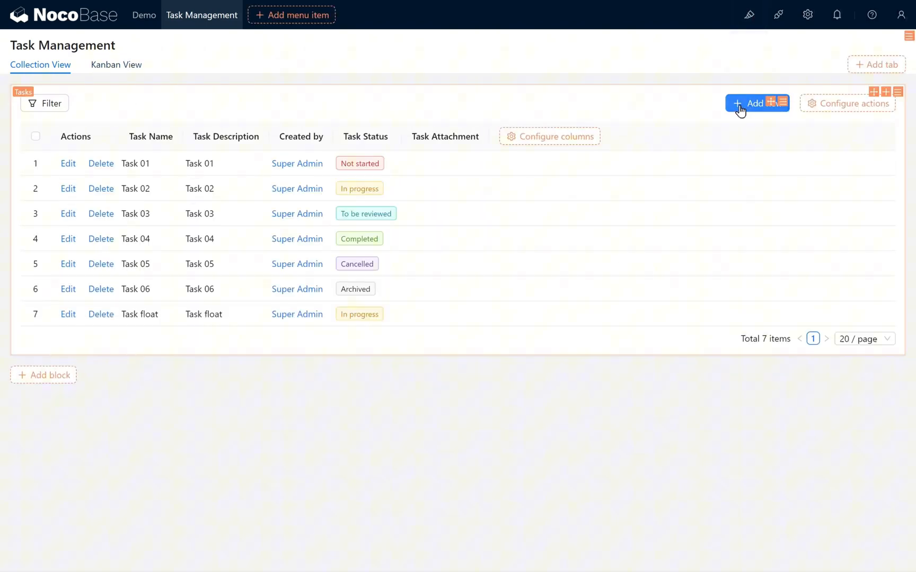
click(754, 103)
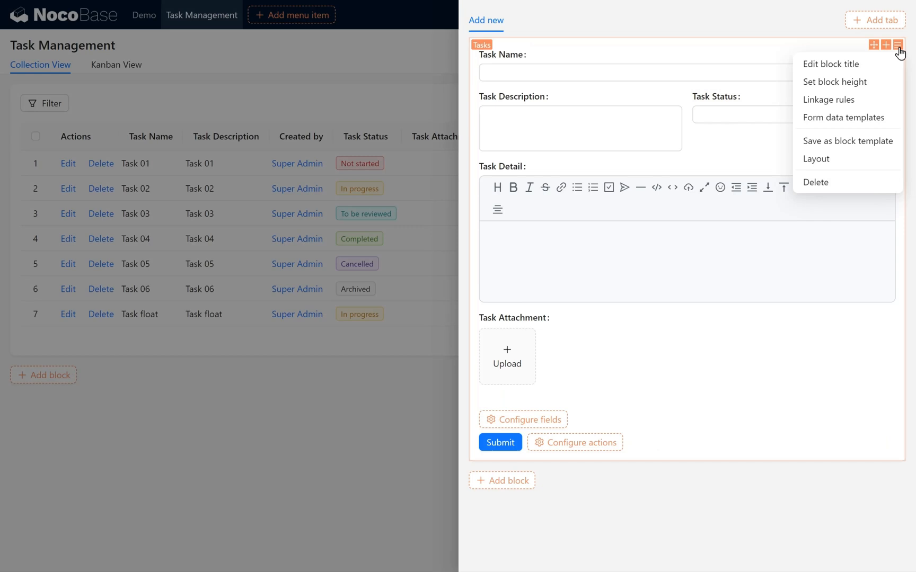
mouse_move(848, 141)
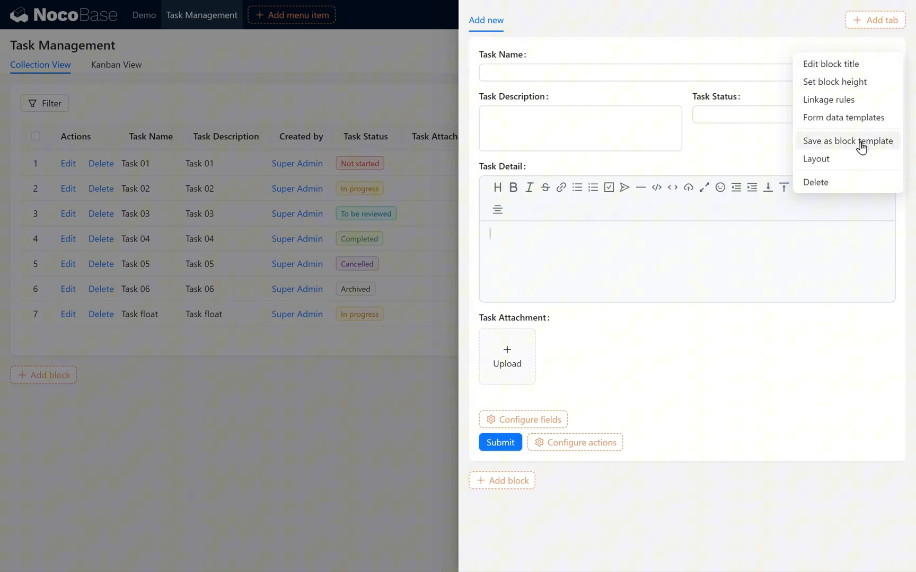
click(848, 141)
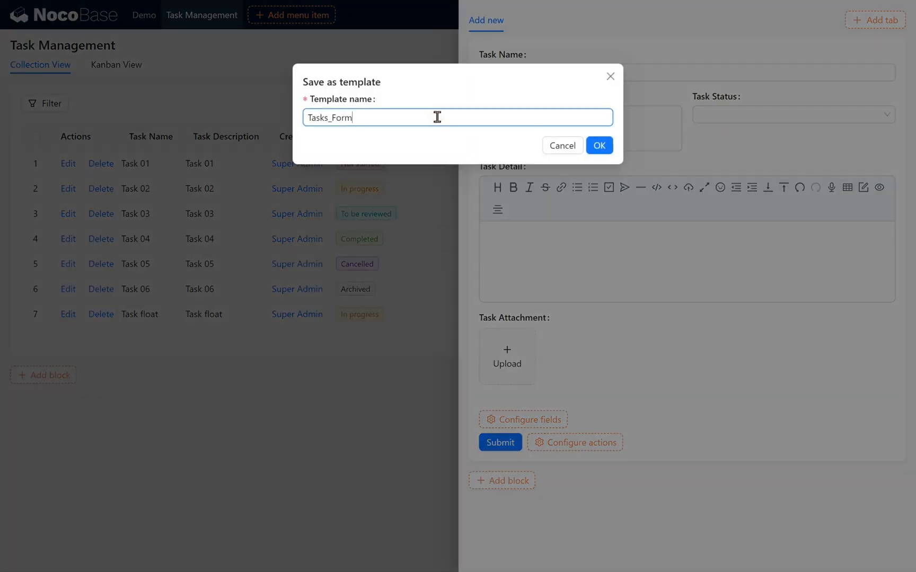
text(Add)
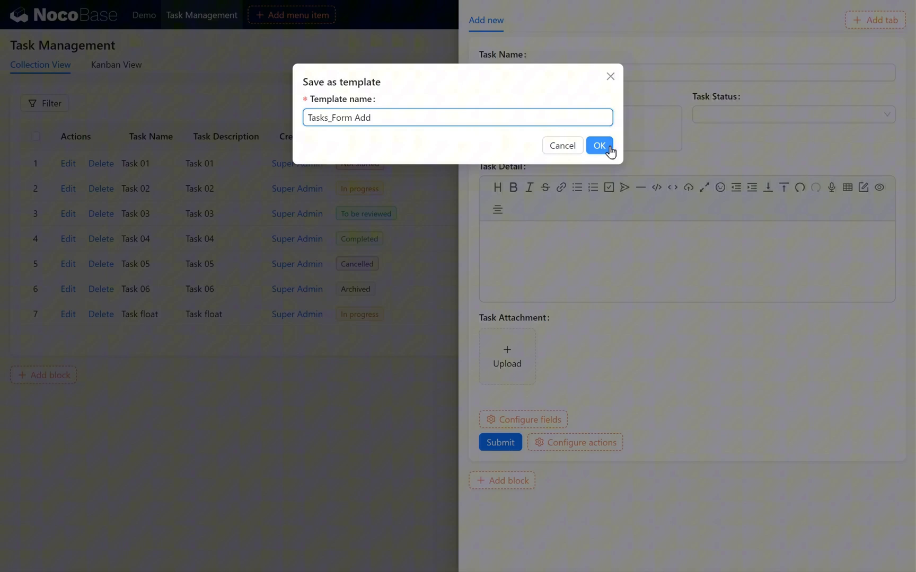
click(599, 145)
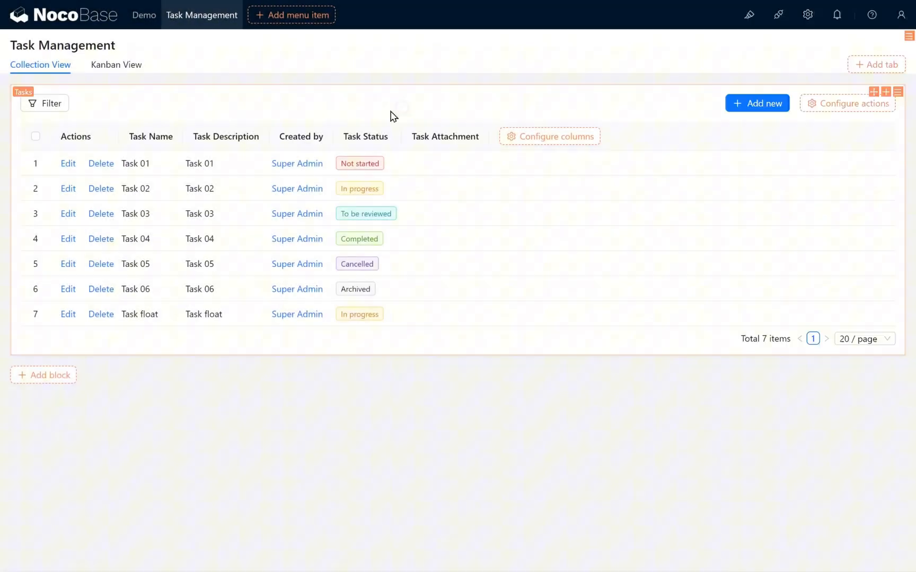
Save Task 01's edit form as block template 'Tasks_Form Edit', then close the form.
click(68, 163)
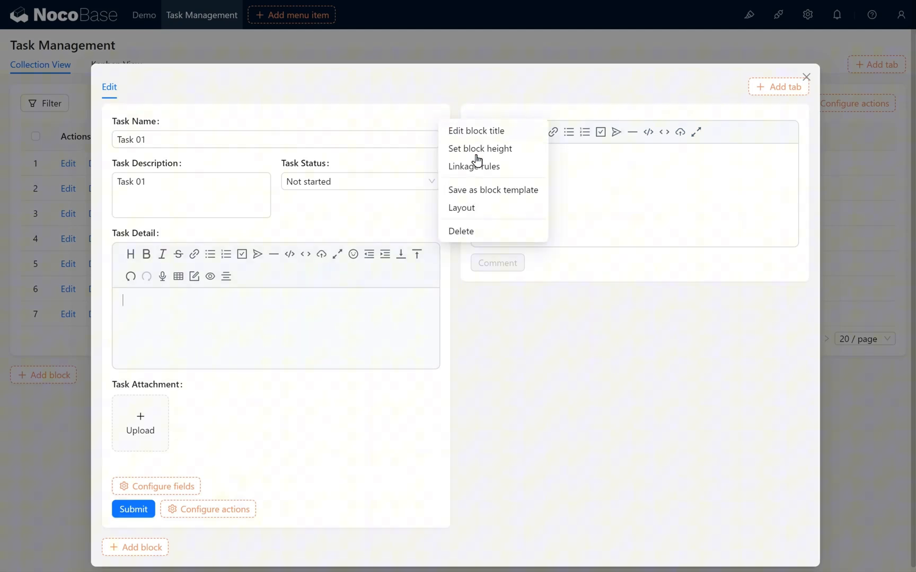
click(492, 189)
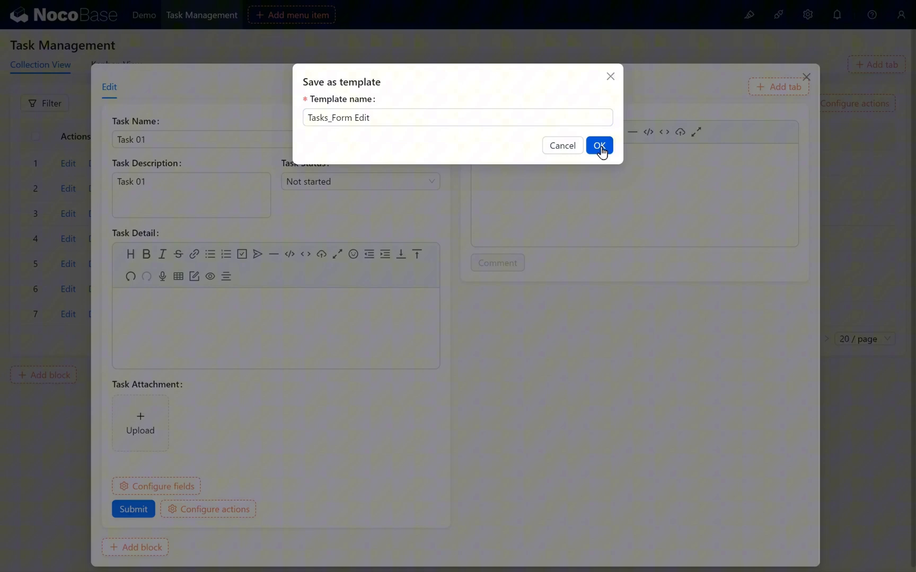
click(599, 145)
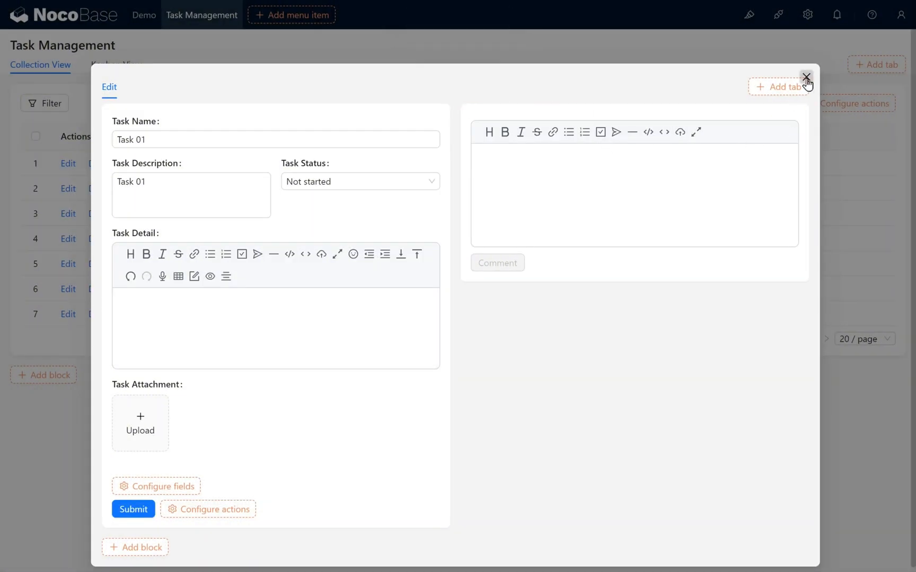
click(807, 77)
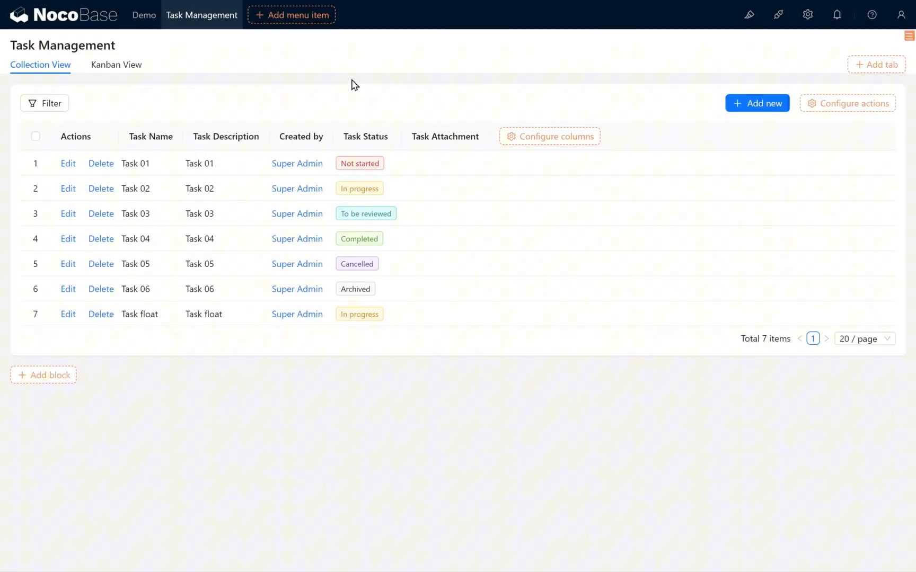
In the Kanban View Add new drawer, insert a form block referencing template Tasks_Form Add.
click(116, 64)
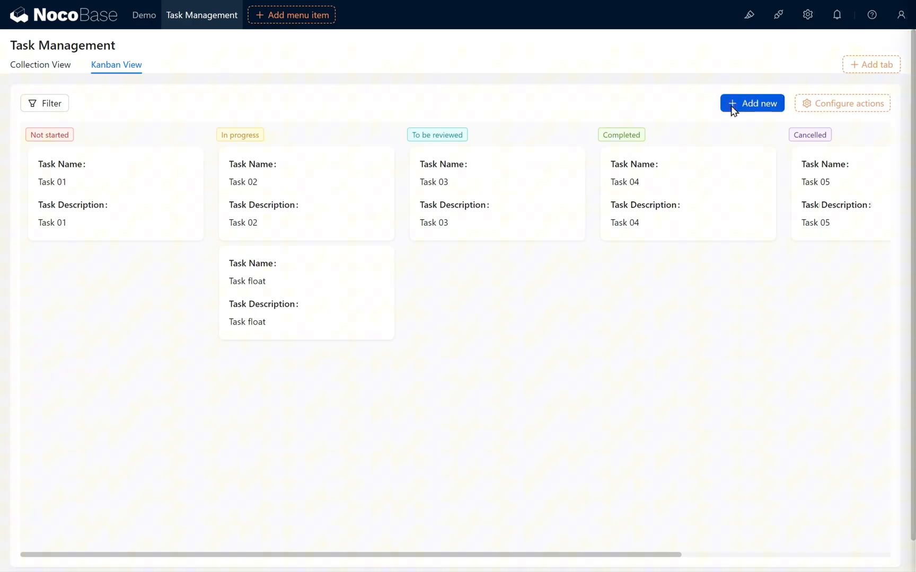
click(752, 103)
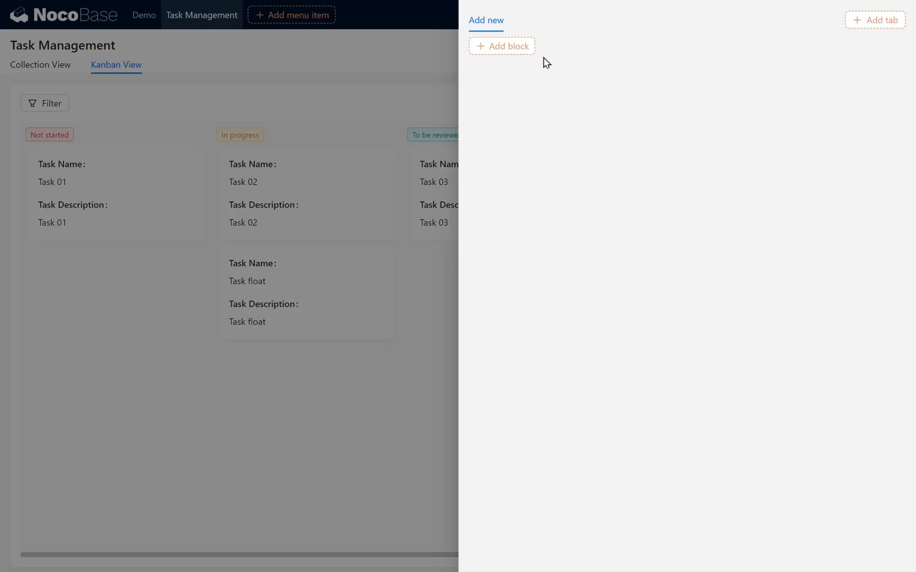
click(501, 46)
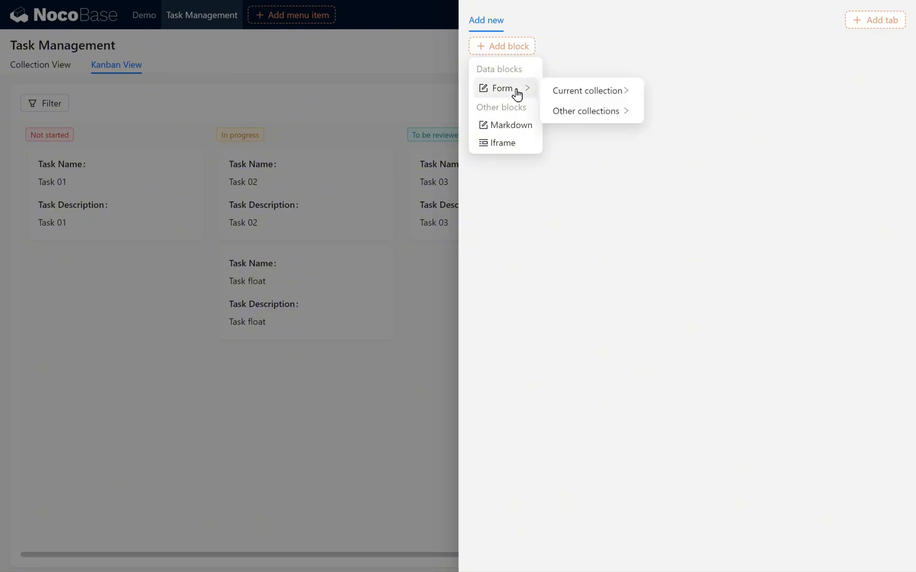
mouse_move(589, 90)
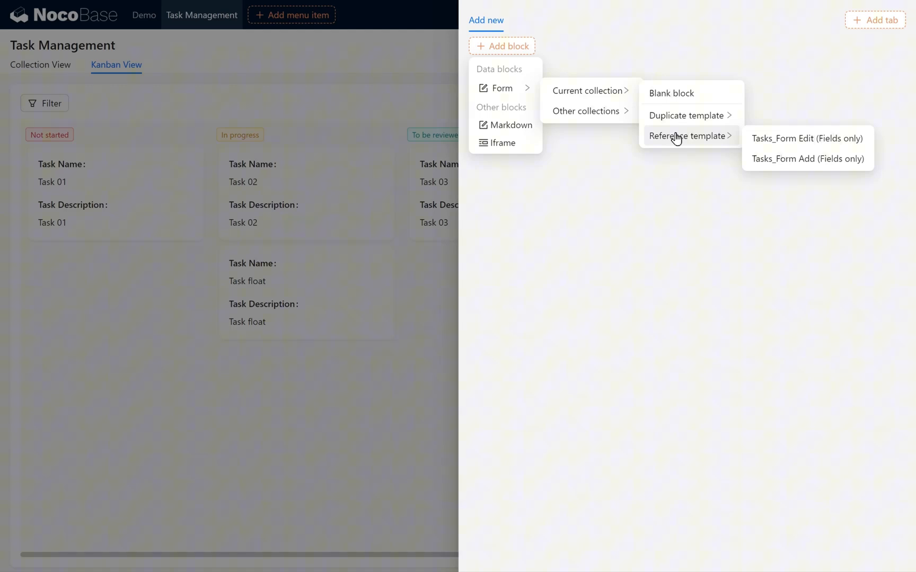
click(807, 158)
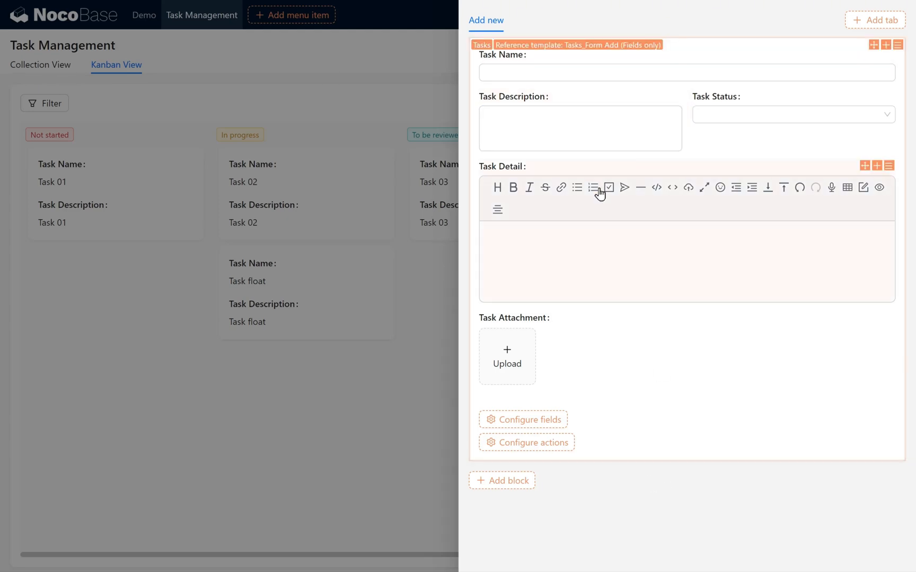
mouse_move(806, 264)
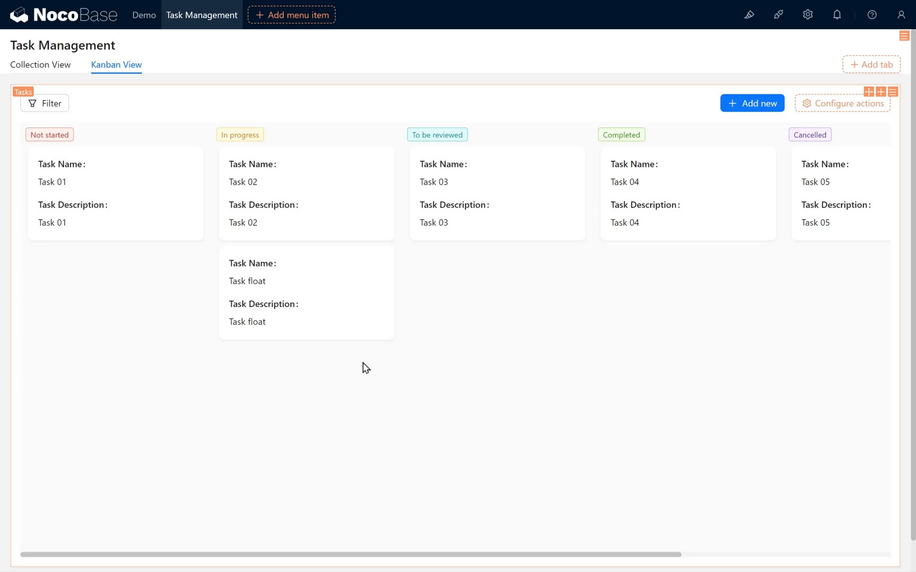
mouse_move(214, 265)
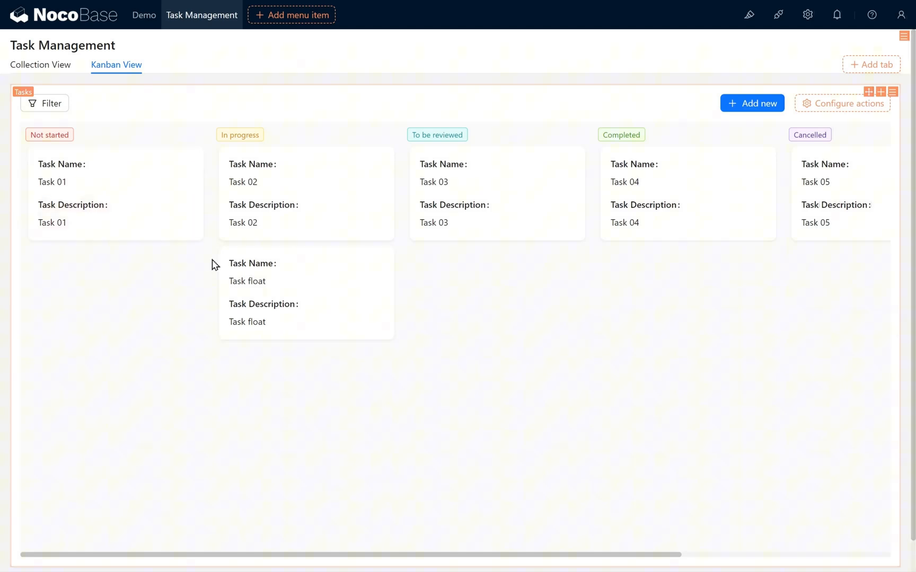
mouse_move(186, 247)
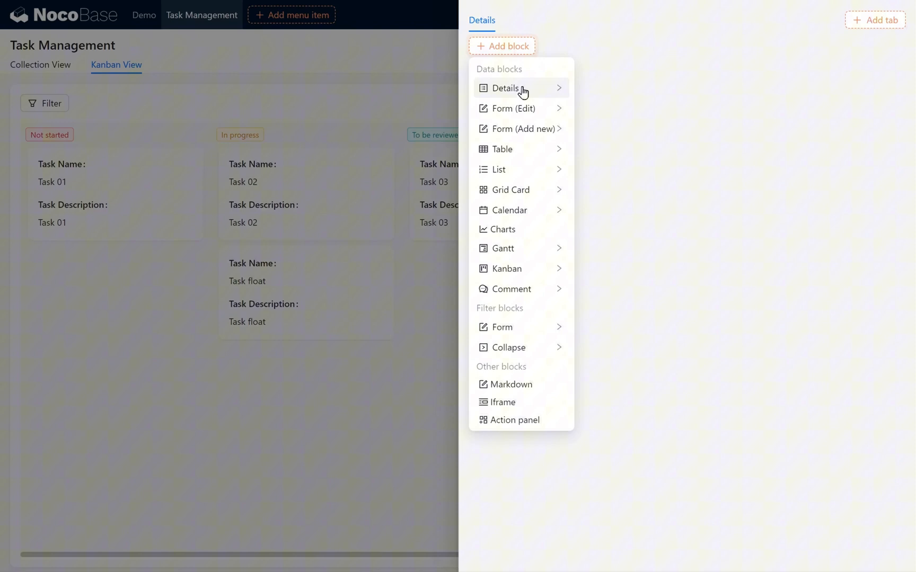
mouse_move(504, 87)
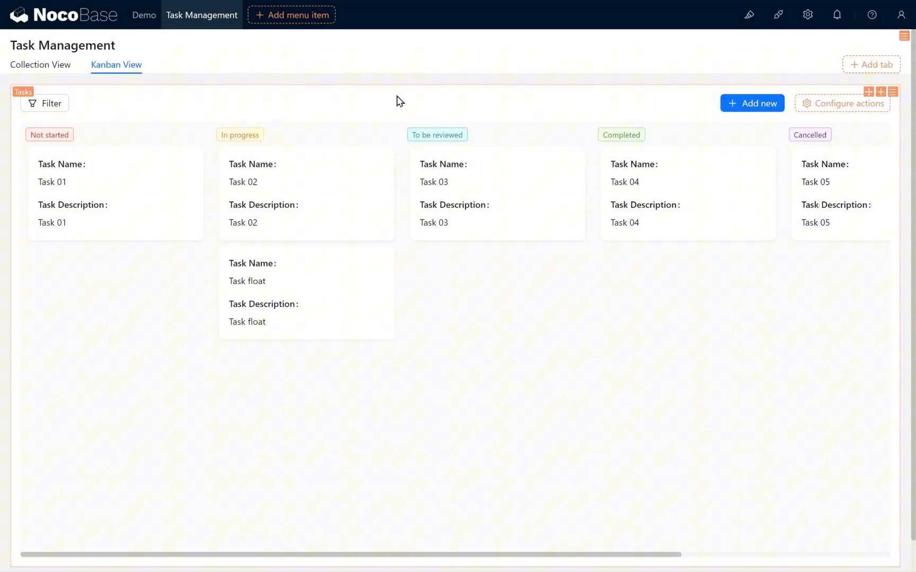
In main data source settings, add a datetime-with-time-zone field 'Start Date' (start_date) to Tasks.
click(808, 14)
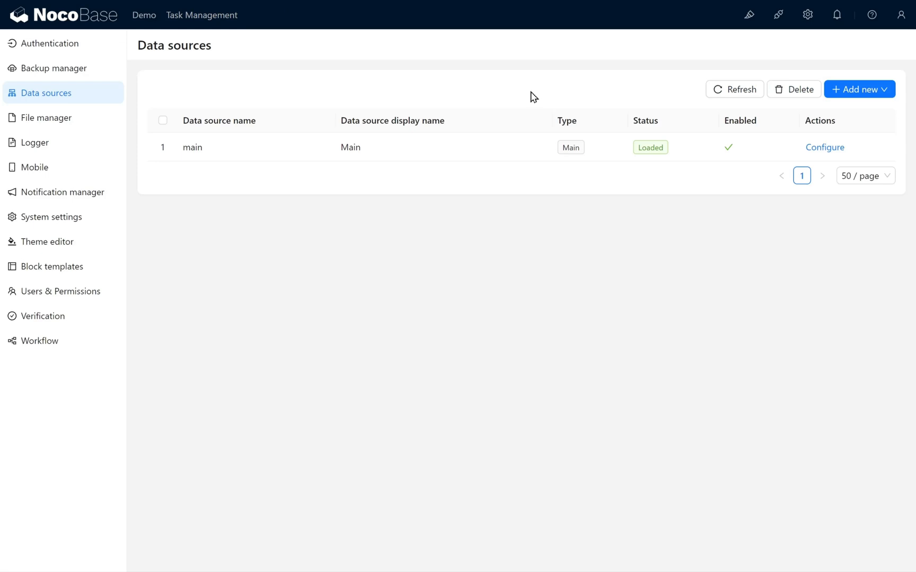
click(824, 147)
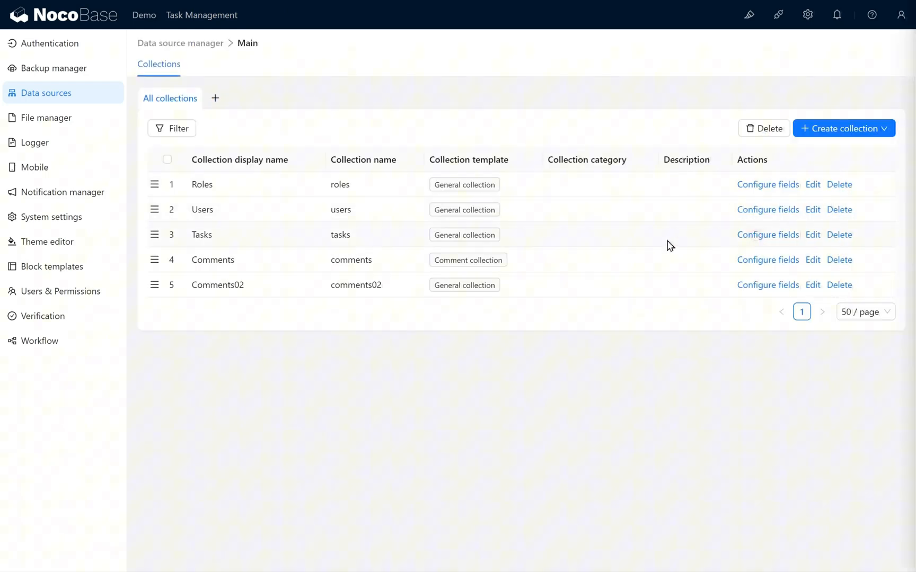
click(768, 234)
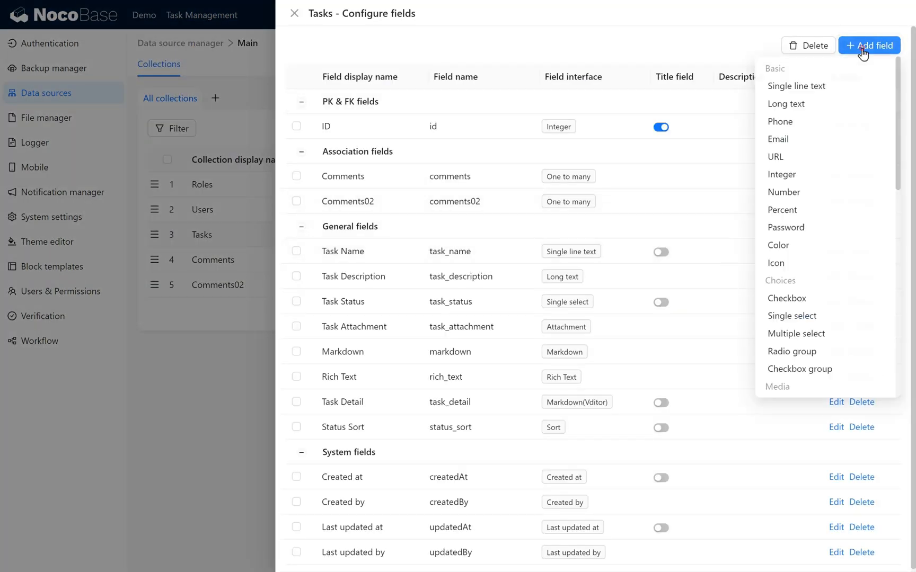
scroll(down, 3)
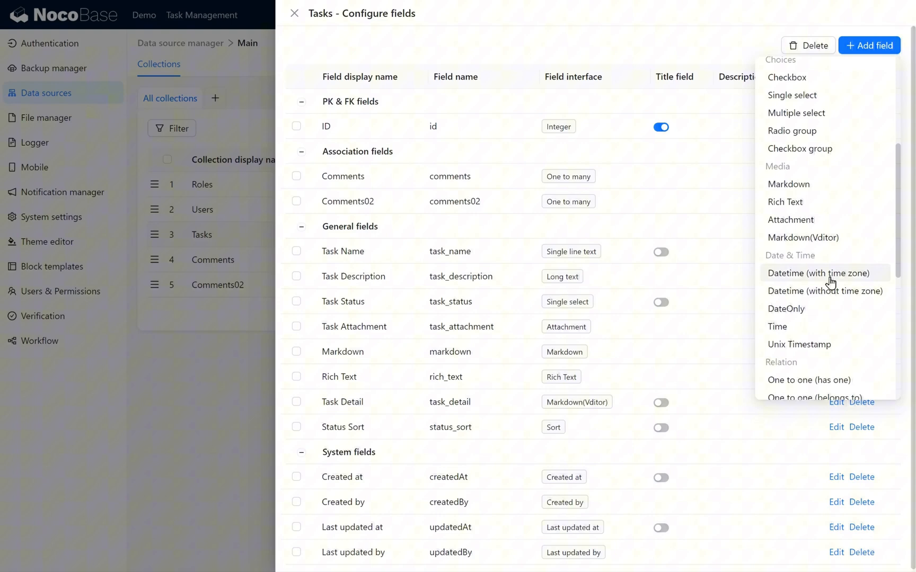
click(818, 273)
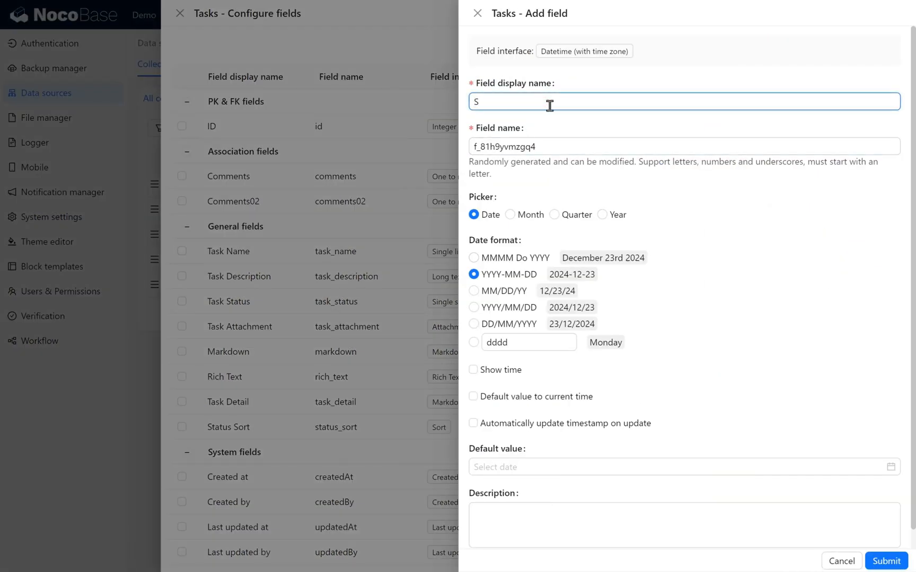
text(tart Date)
click(685, 146)
text(start_date)
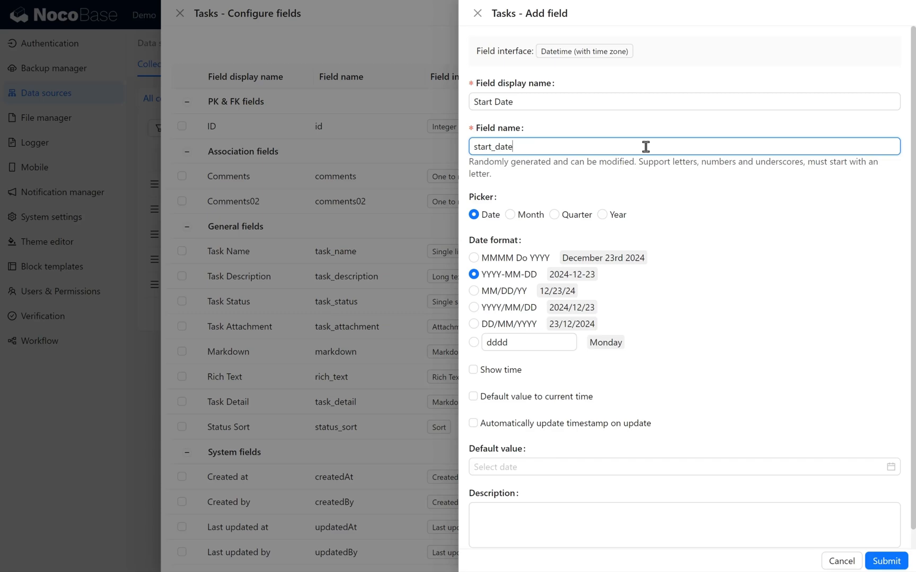
scroll(down, 3)
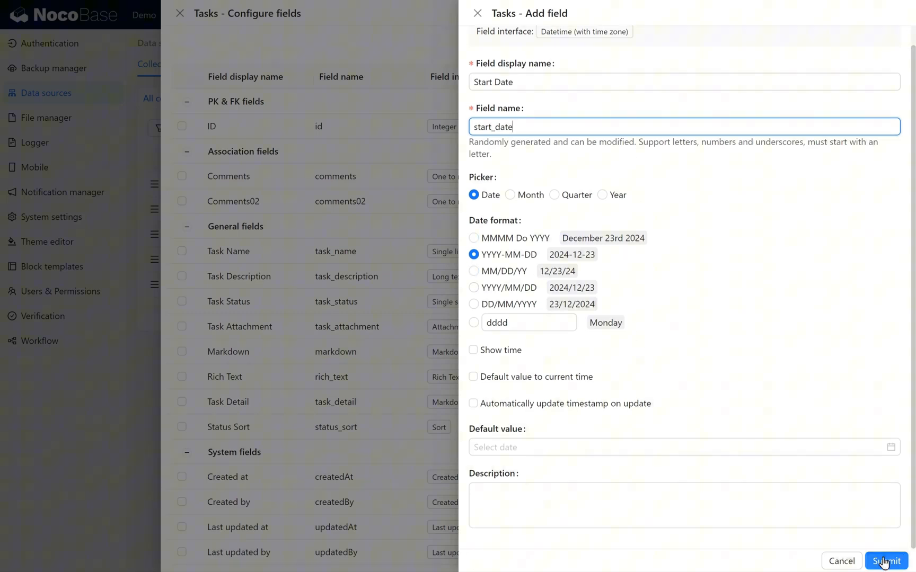
click(886, 561)
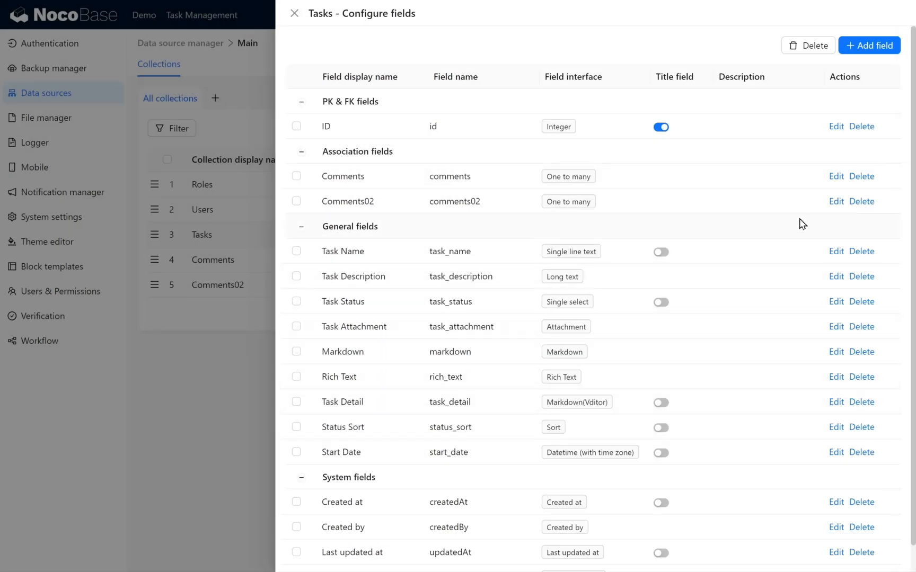
Add another datetime-with-time-zone field, 'End Date', to the Tasks collection.
click(869, 45)
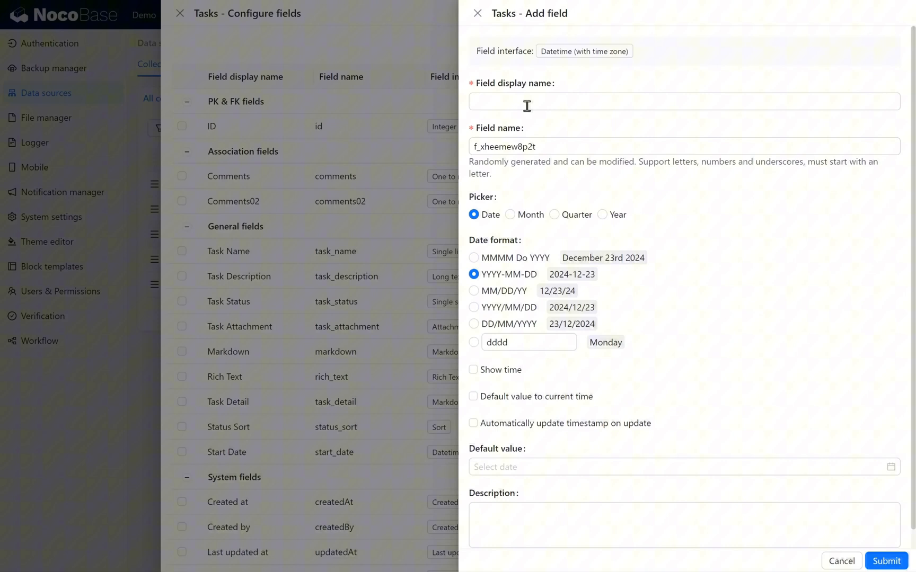
text(End Date)
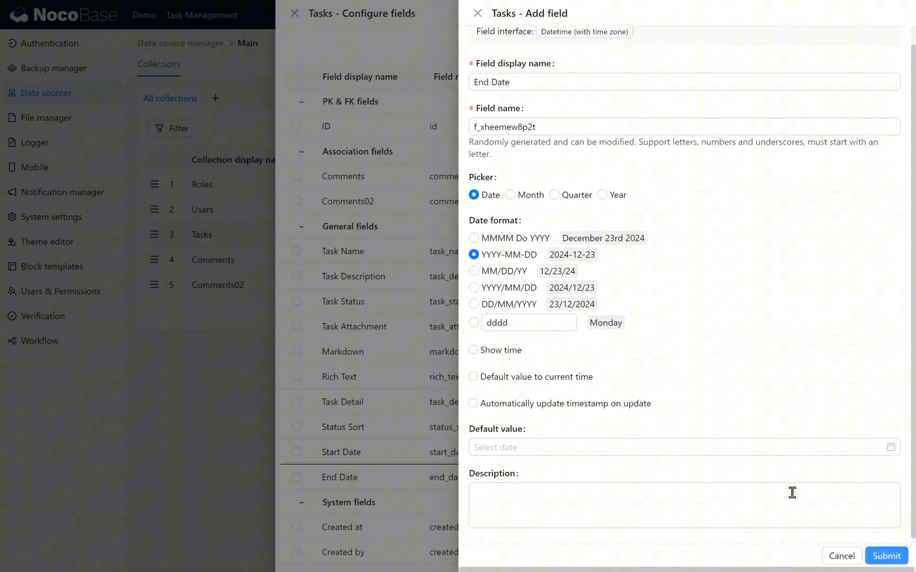
click(840, 556)
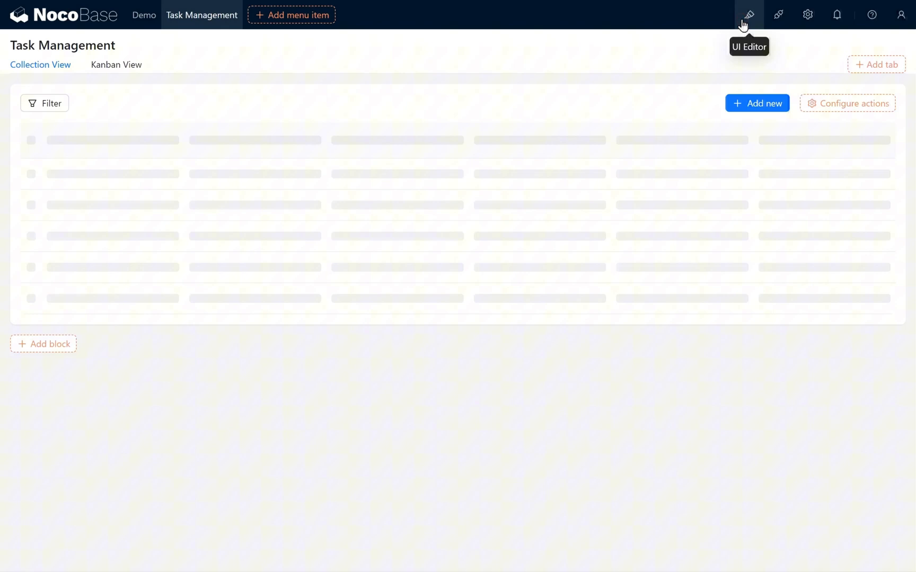
Add a third page tab named 'Calendar View' alongside Collection View and Kanban View.
click(115, 64)
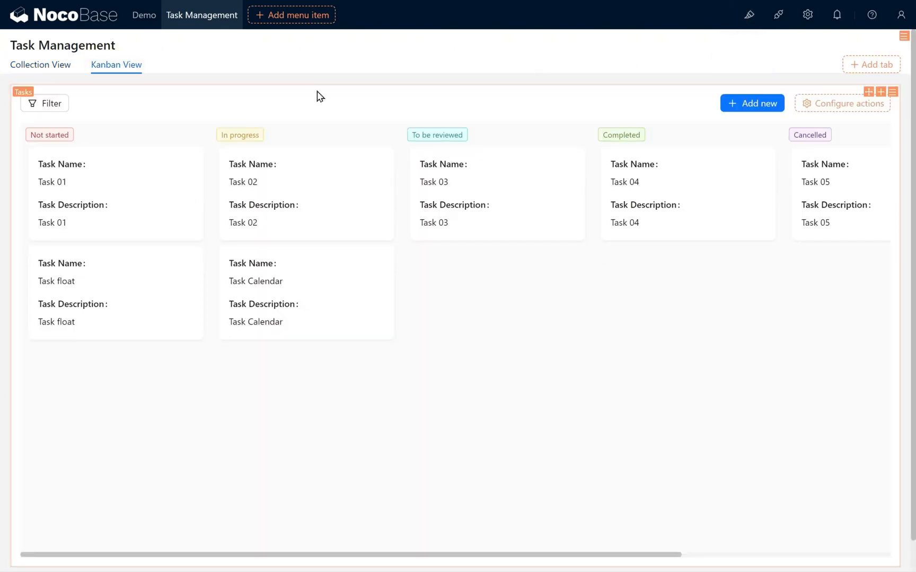
click(871, 64)
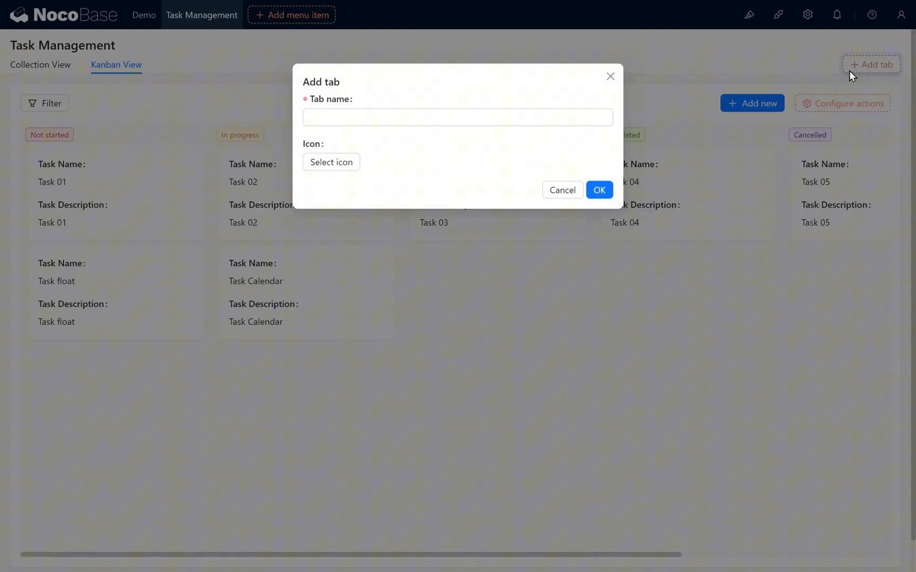
text(Calendar VVie)
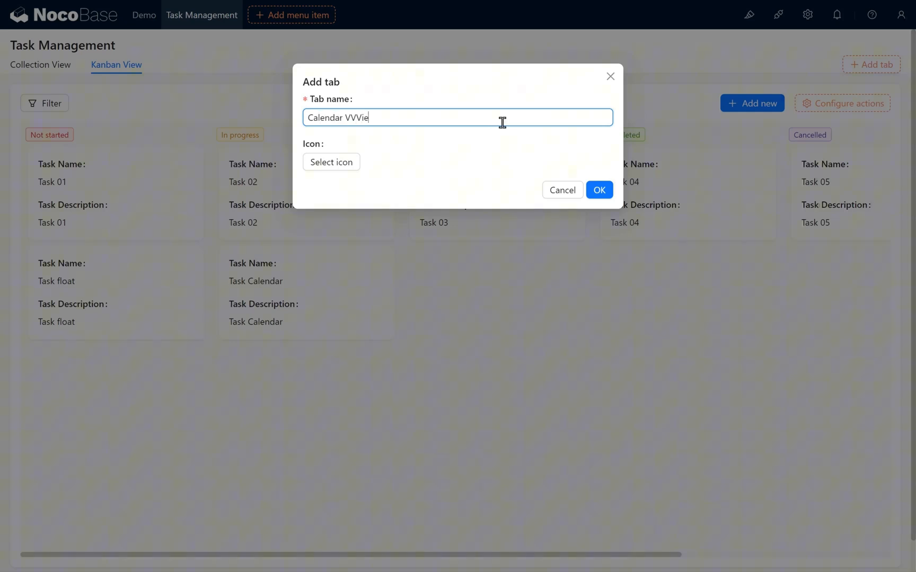
text(Calendar View)
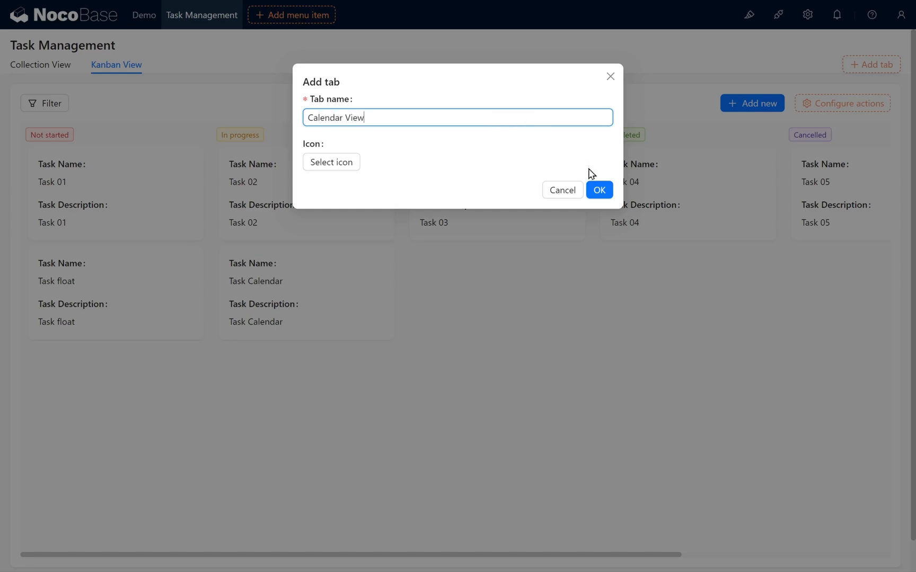
click(598, 190)
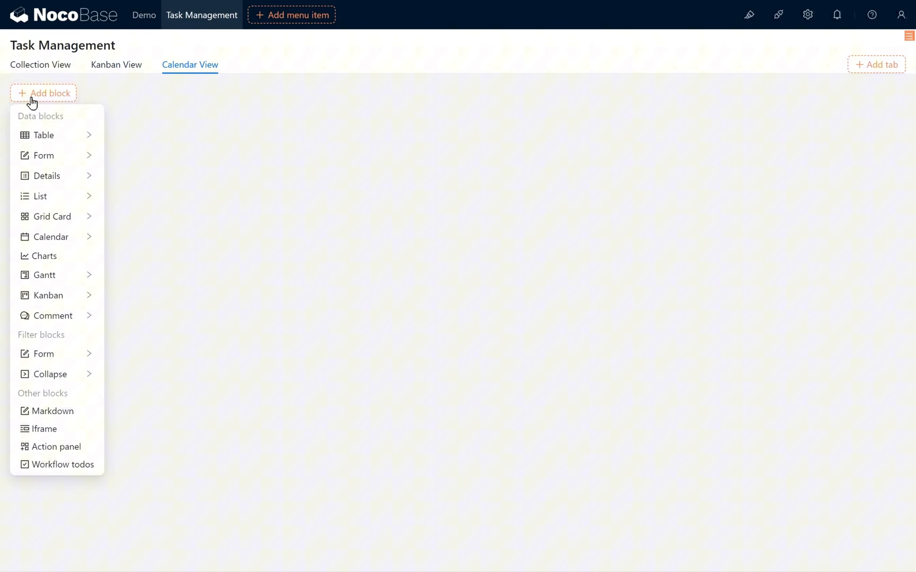
Add a Tasks calendar block with Task Name as title and Start Date as start date field.
click(53, 236)
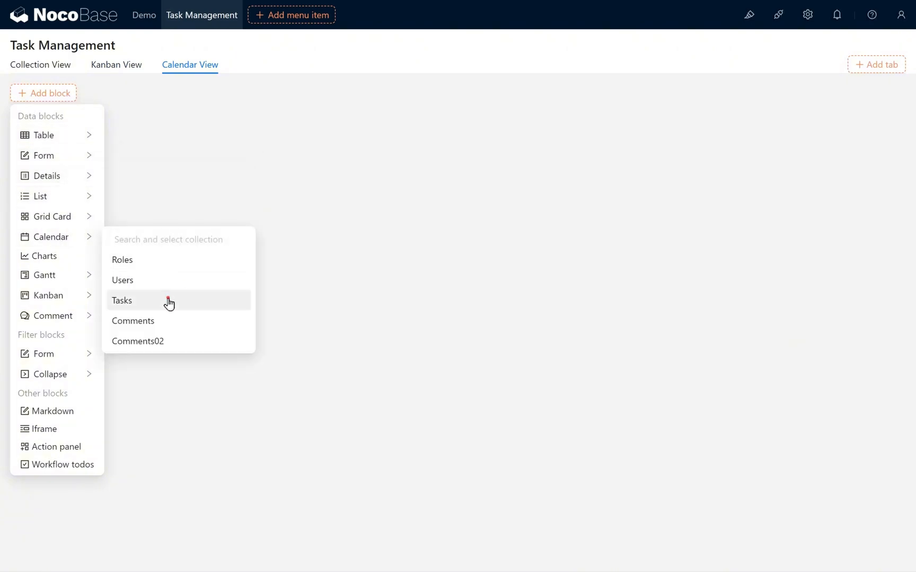
click(122, 300)
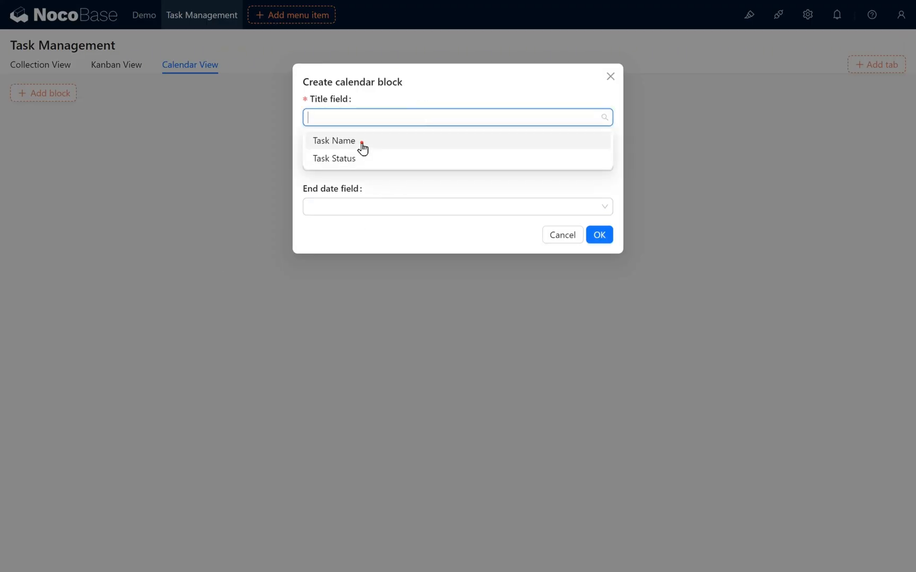
click(334, 140)
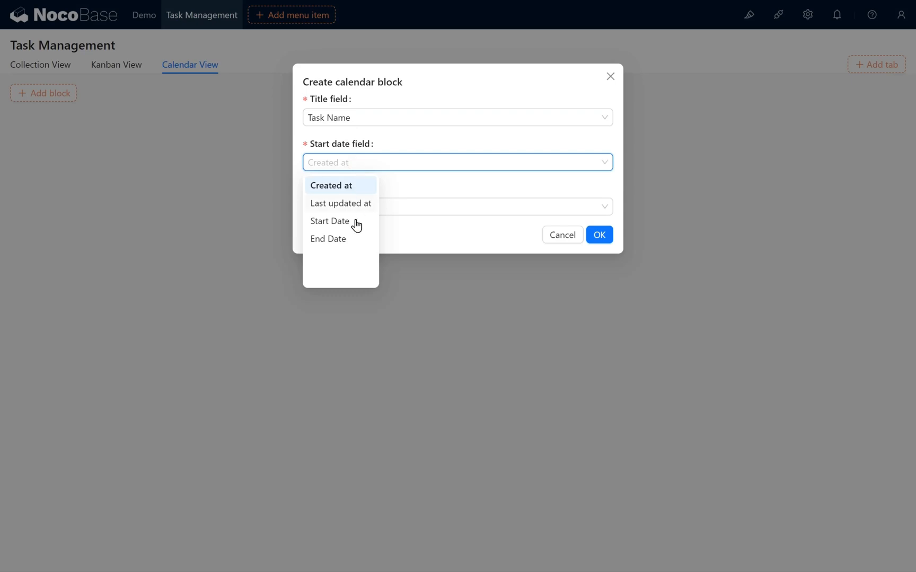
click(330, 221)
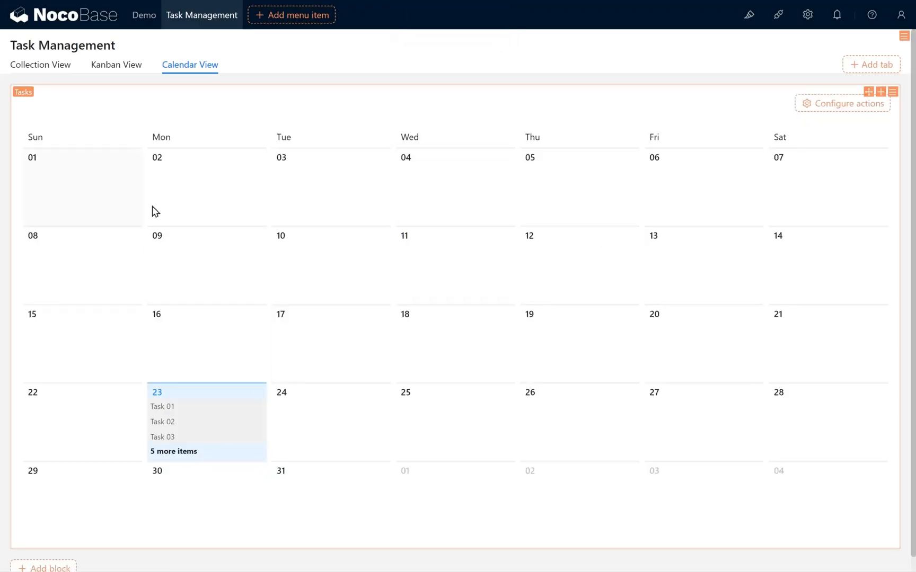
mouse_move(183, 463)
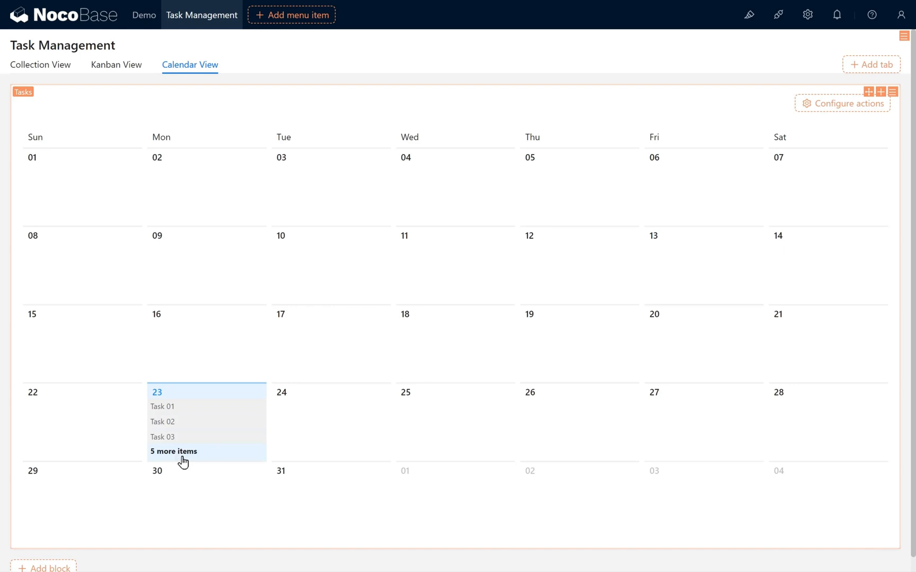
From the 23rd's extra items, open Task Calendar and insert the Tasks_Form Edit template form.
click(173, 451)
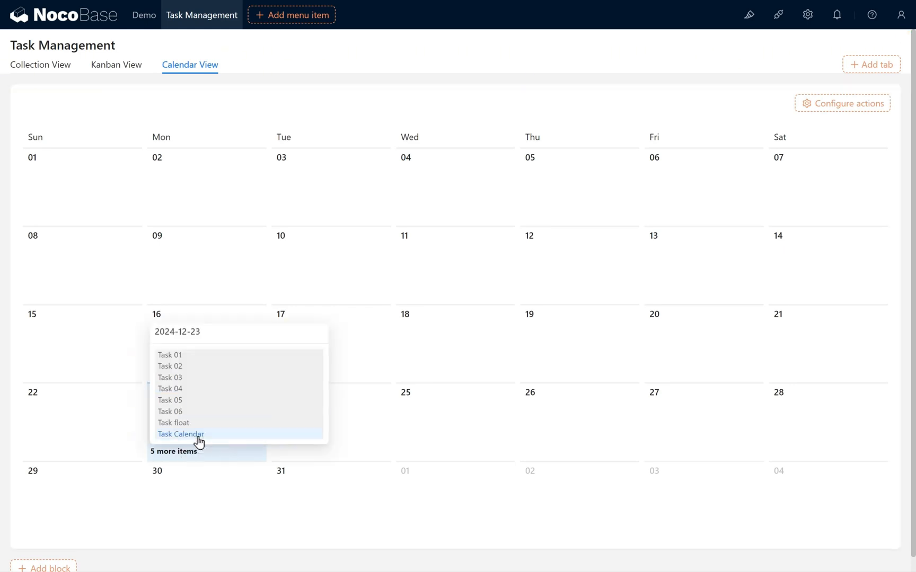
click(181, 434)
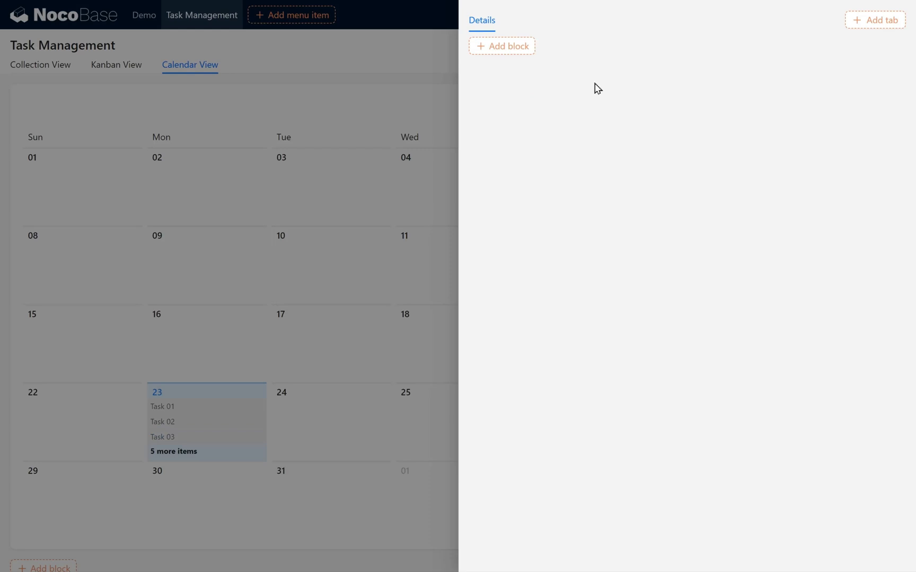
click(502, 46)
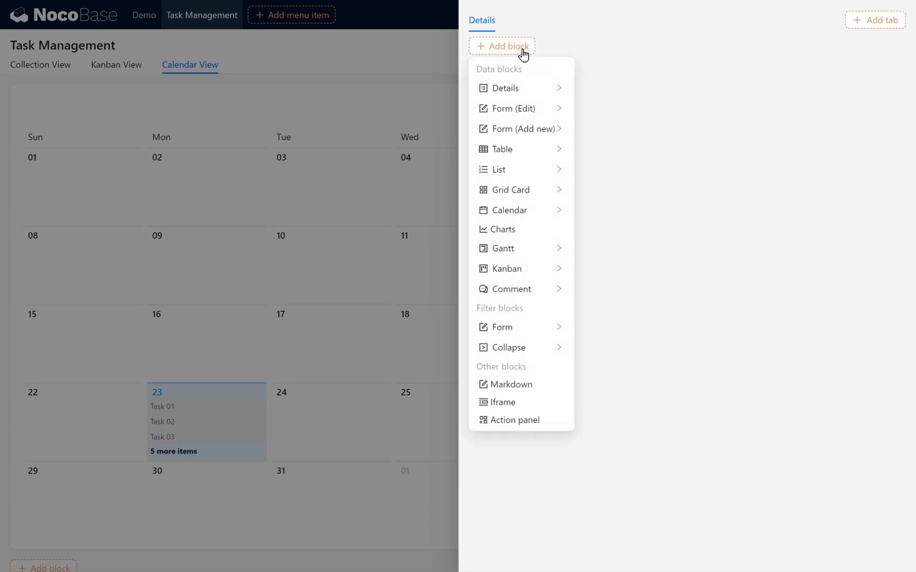
mouse_move(514, 109)
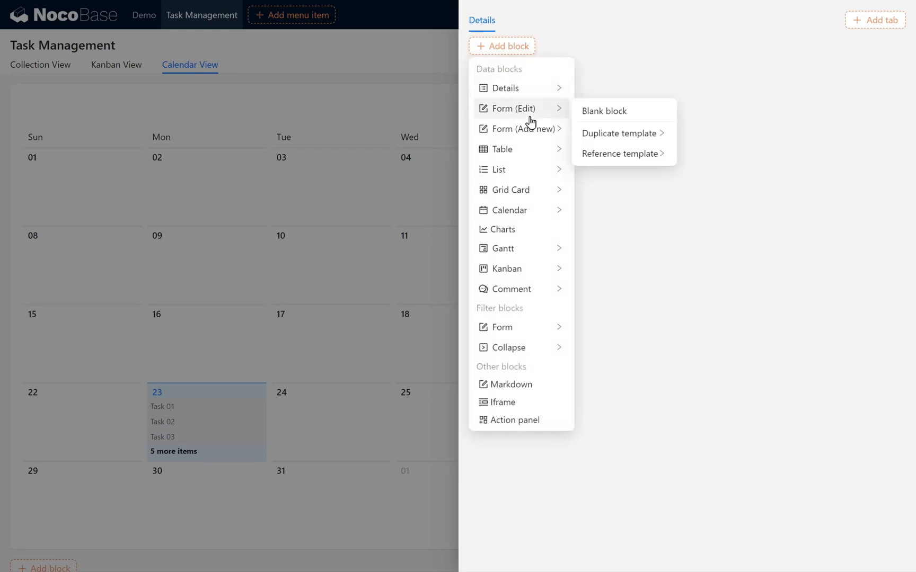
mouse_move(599, 124)
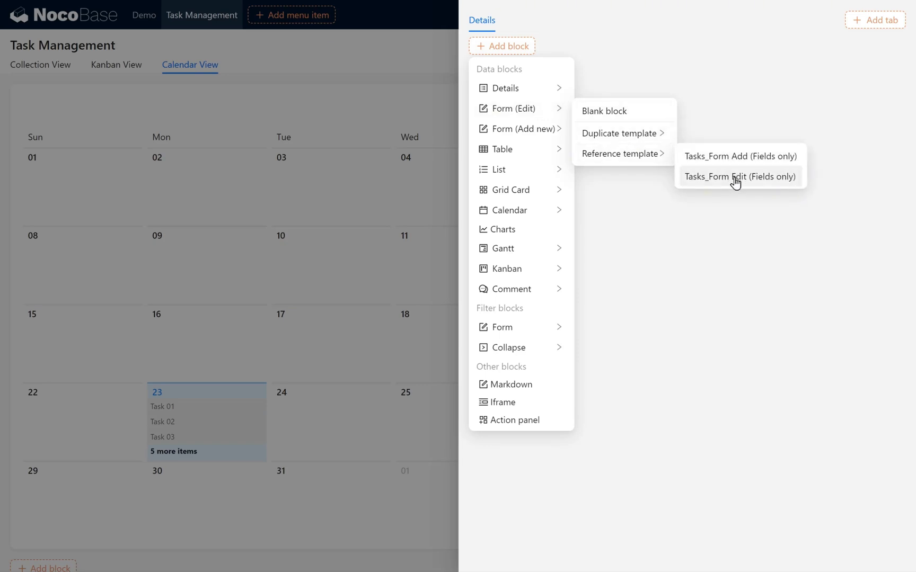
click(740, 177)
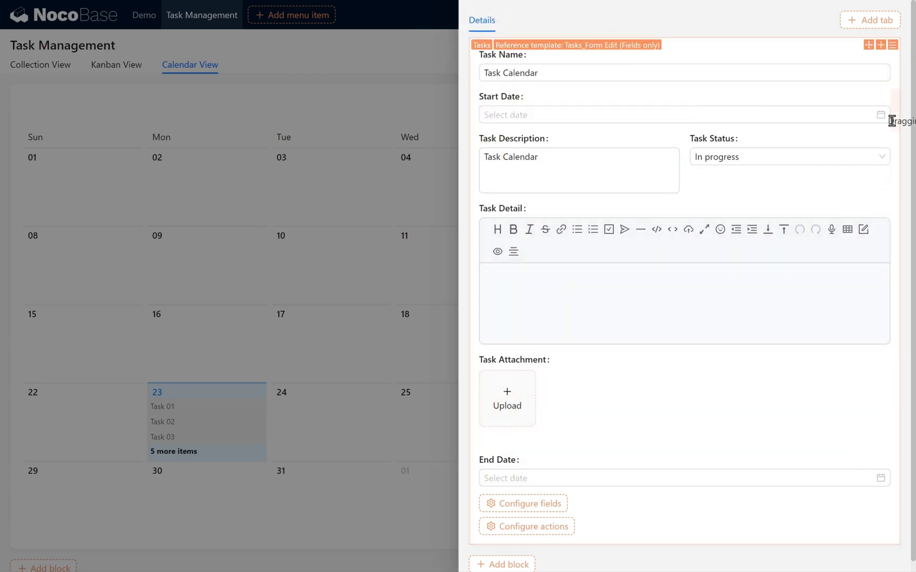
Set Task Calendar's start date to 2024-12-24 and pick its end date.
click(578, 115)
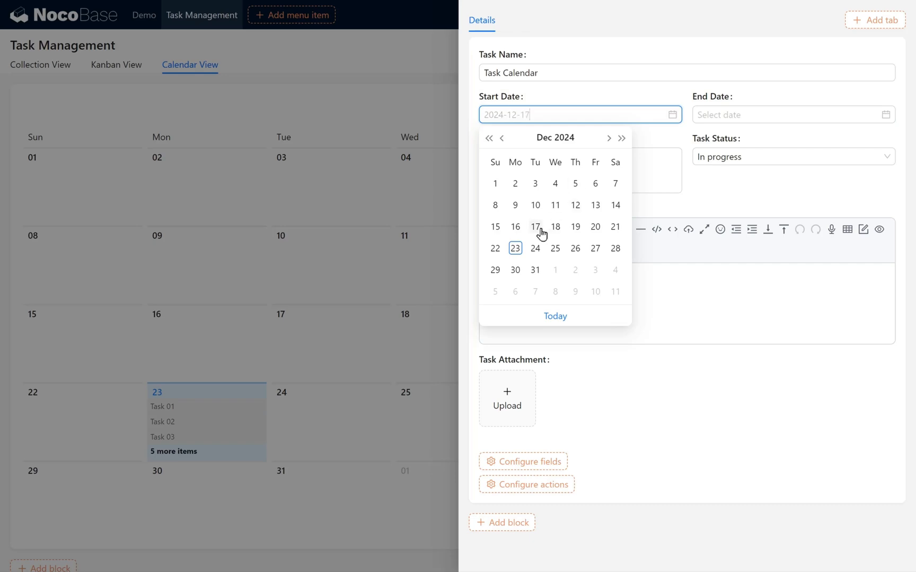
click(534, 248)
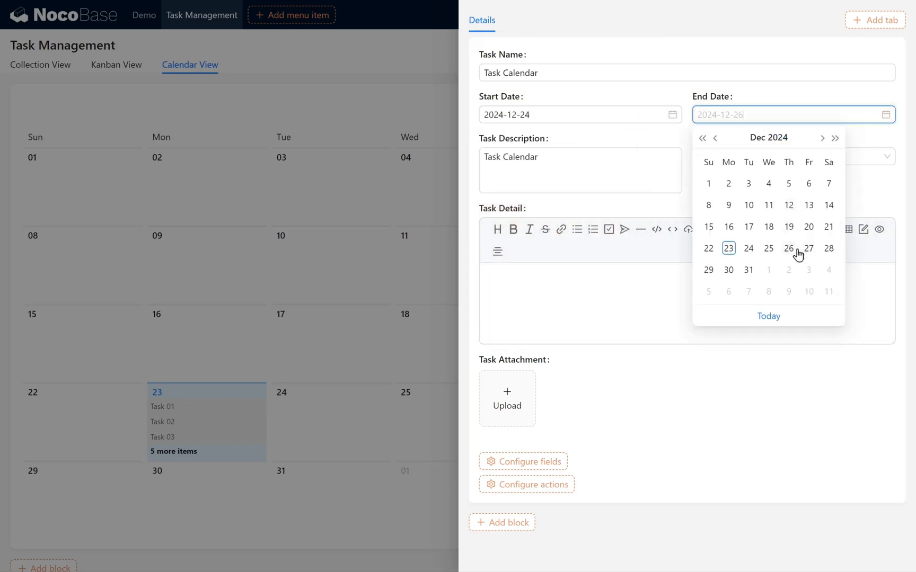
click(789, 248)
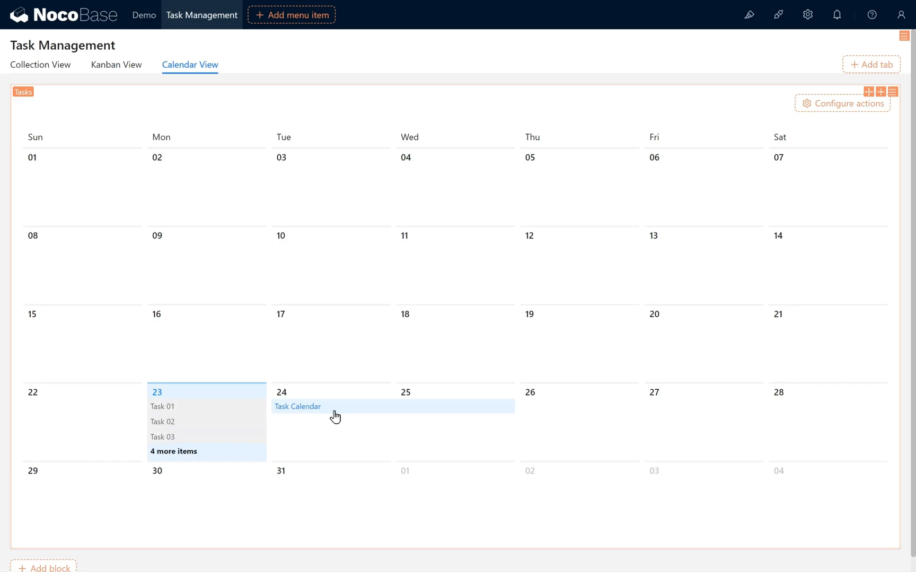
mouse_move(286, 355)
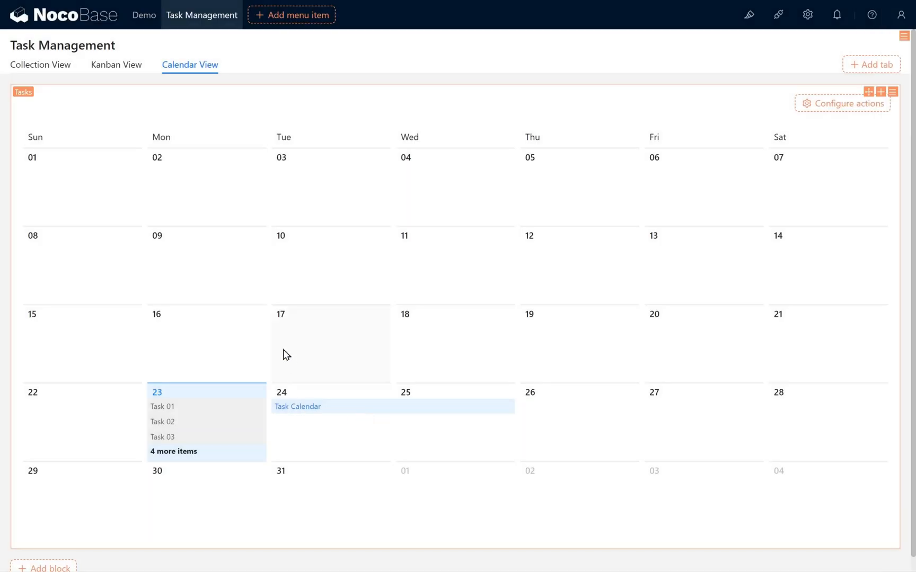
Enable the calendar's Today, page-turning and title actions.
click(843, 103)
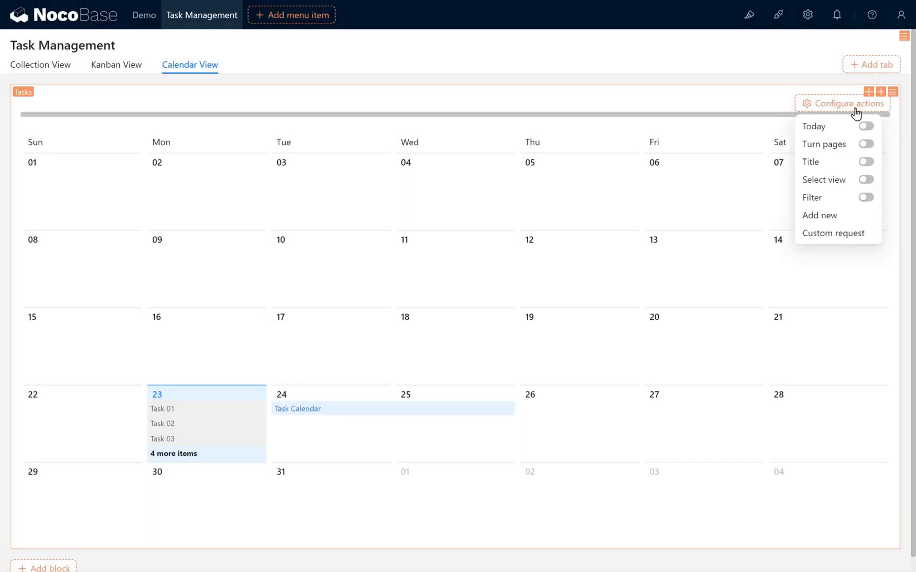
click(866, 125)
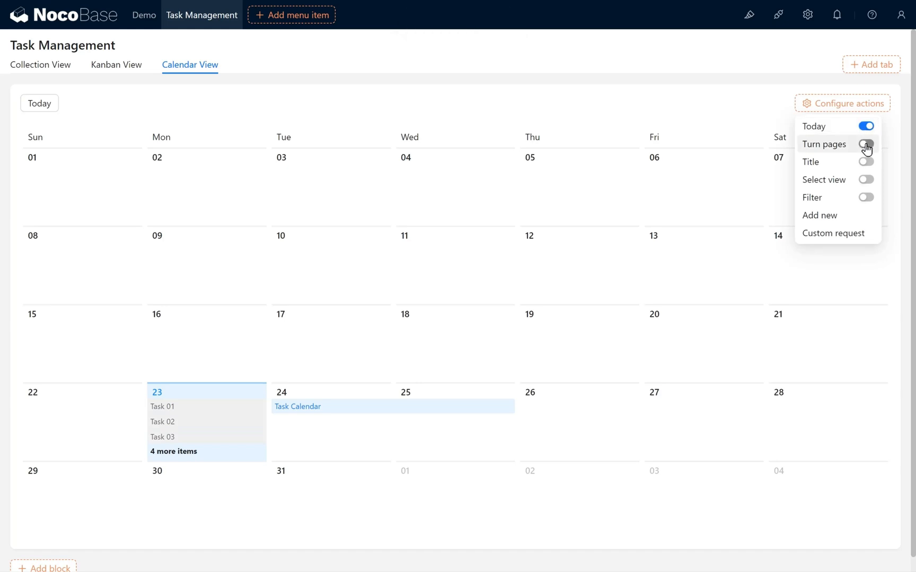
click(865, 144)
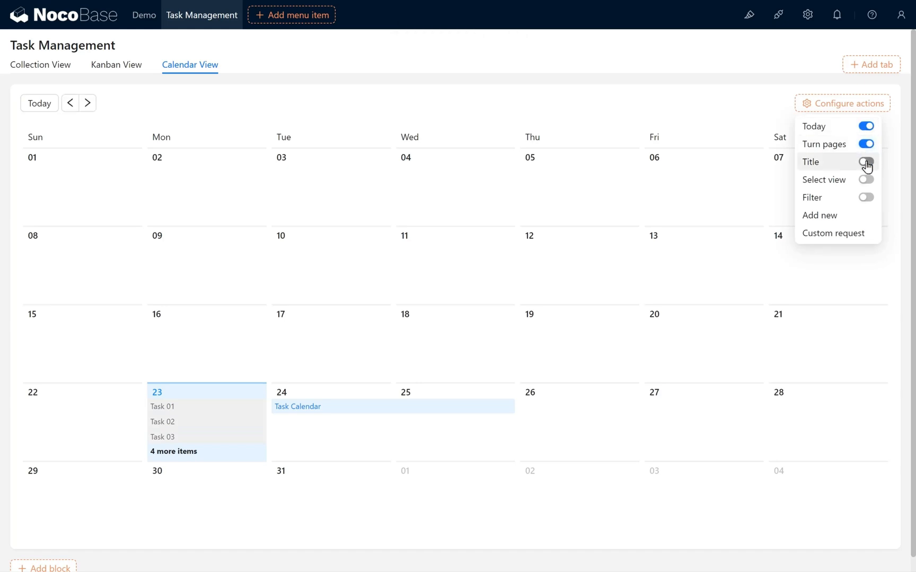
click(866, 162)
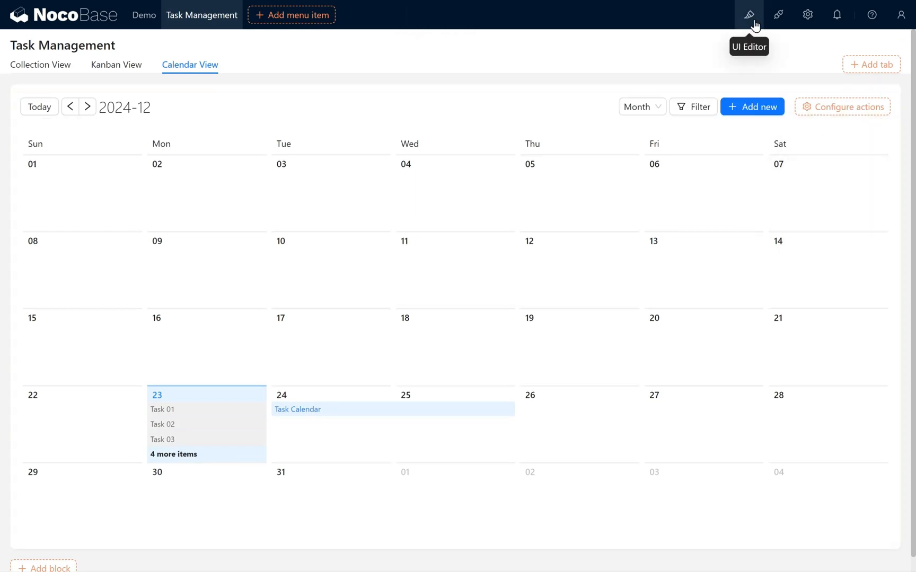
Preview the calendar outside design mode, paging back a month and switching to Day view.
click(748, 15)
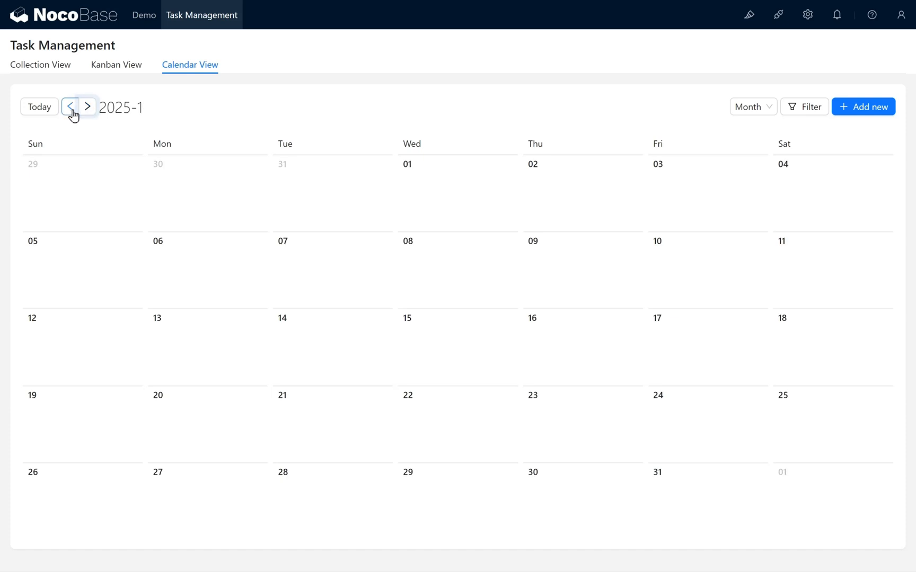
click(753, 107)
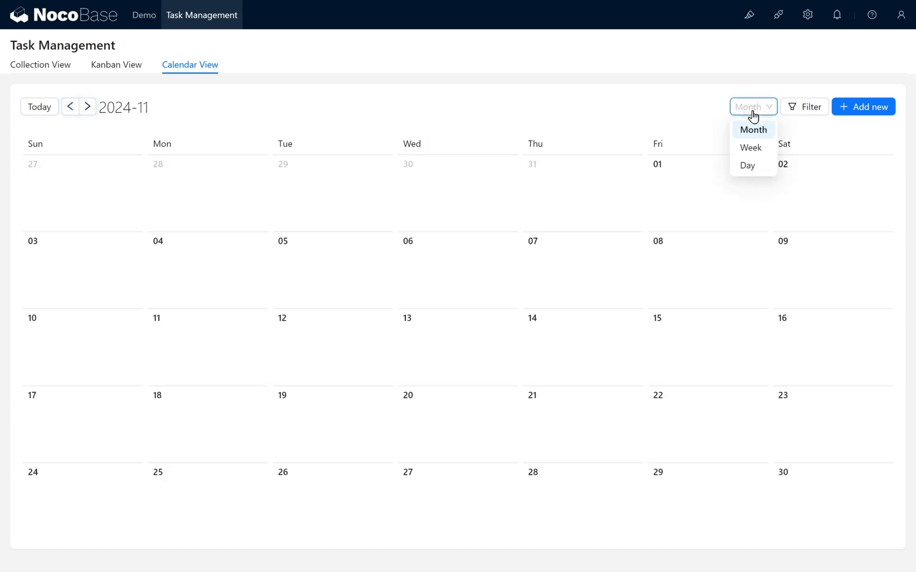
mouse_move(759, 149)
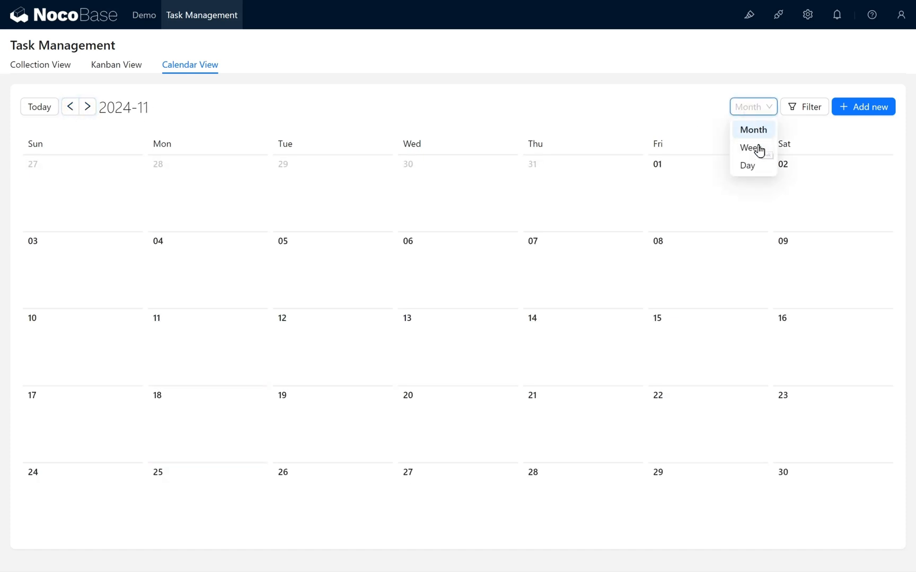
click(747, 165)
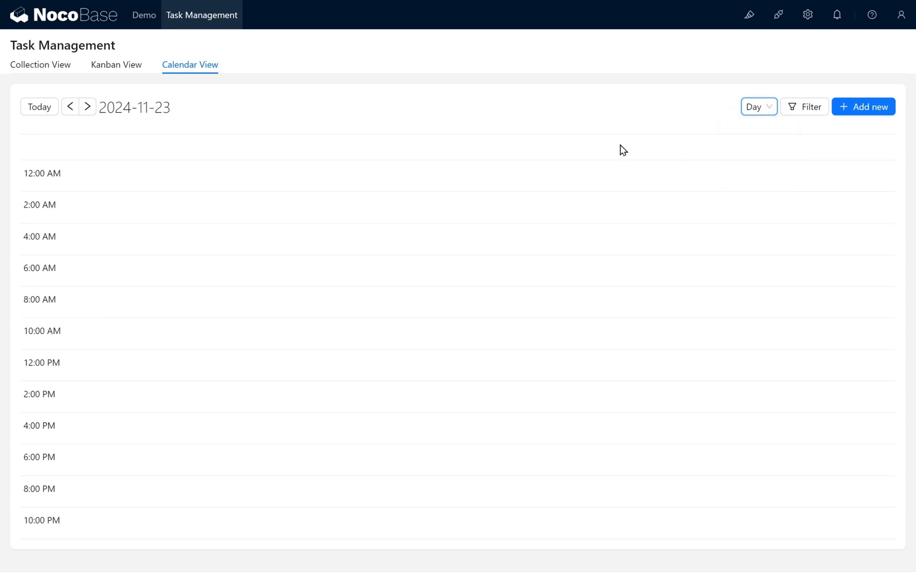
Jump to today, return to Month view, and bring up the system settings menu.
click(70, 107)
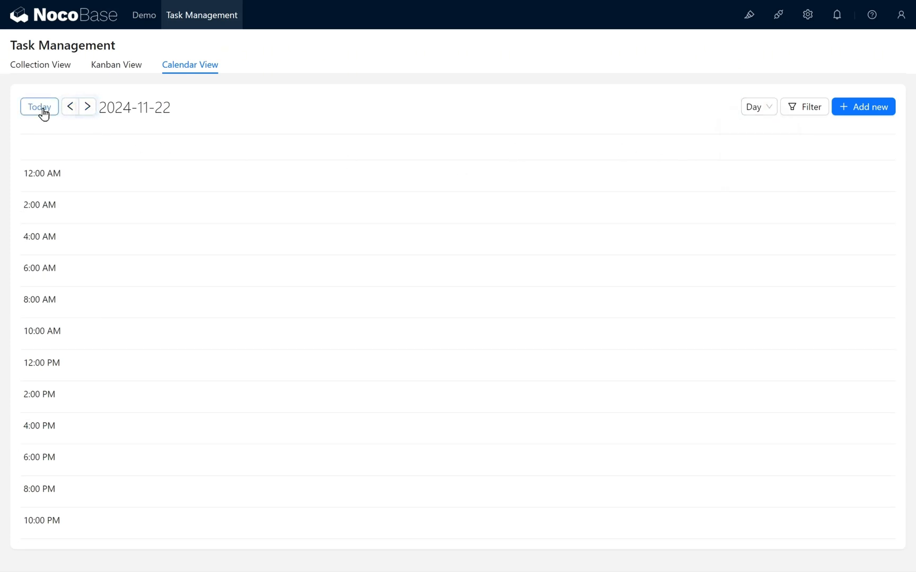
click(757, 107)
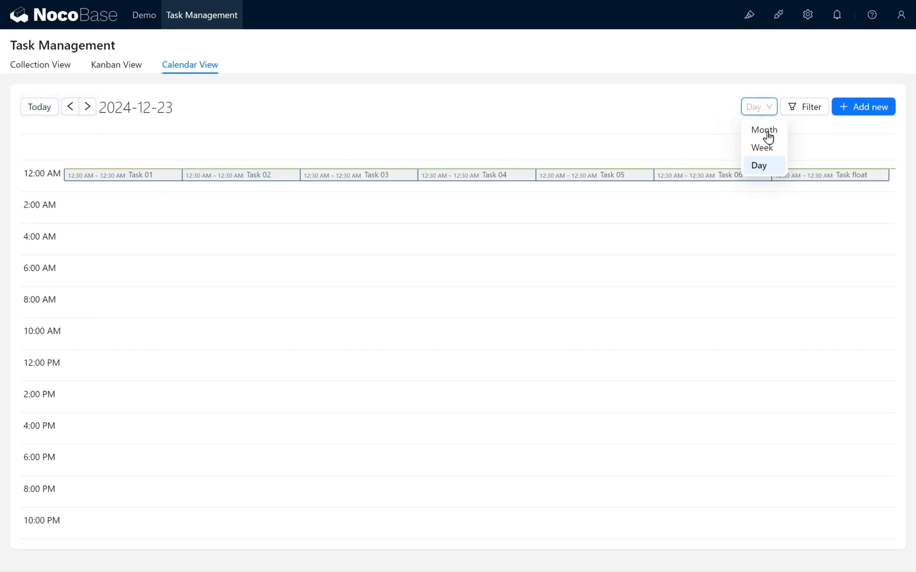
click(763, 130)
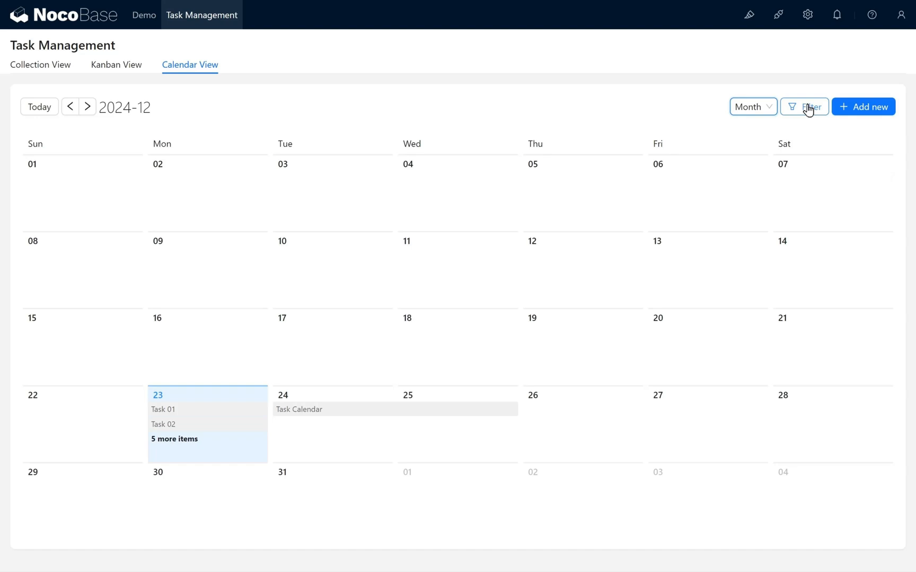
mouse_move(863, 107)
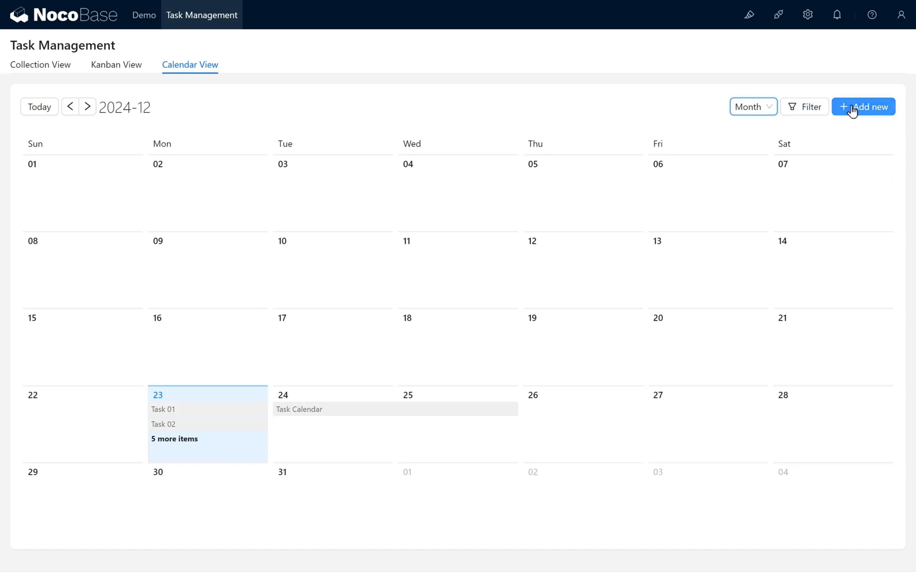
mouse_move(888, 96)
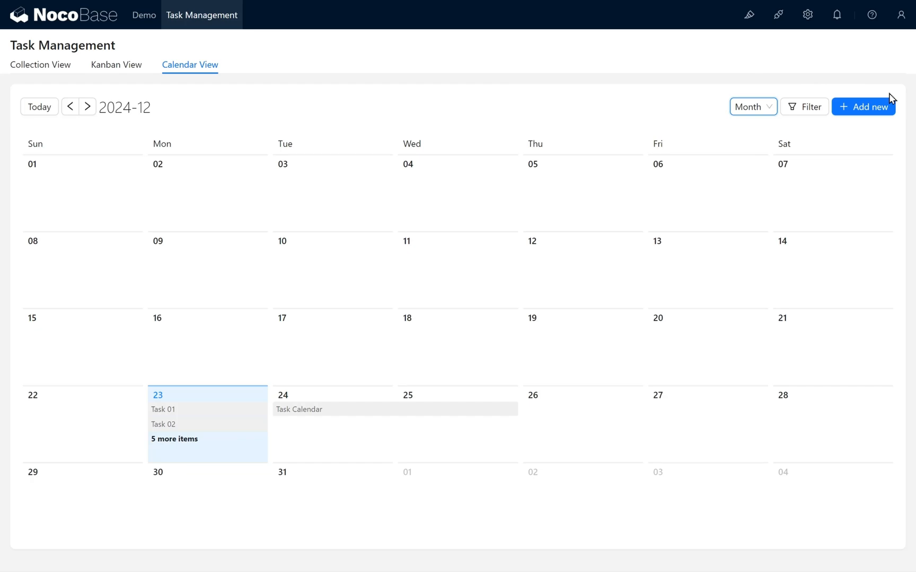
click(808, 15)
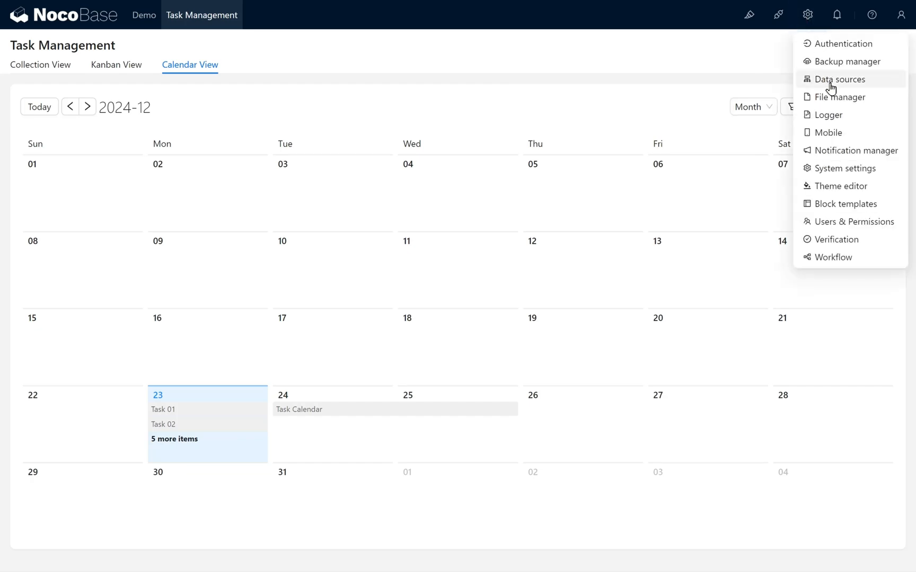
In Data sources, add a Percent field named 'Complete Percent' to the Tasks collection.
click(839, 79)
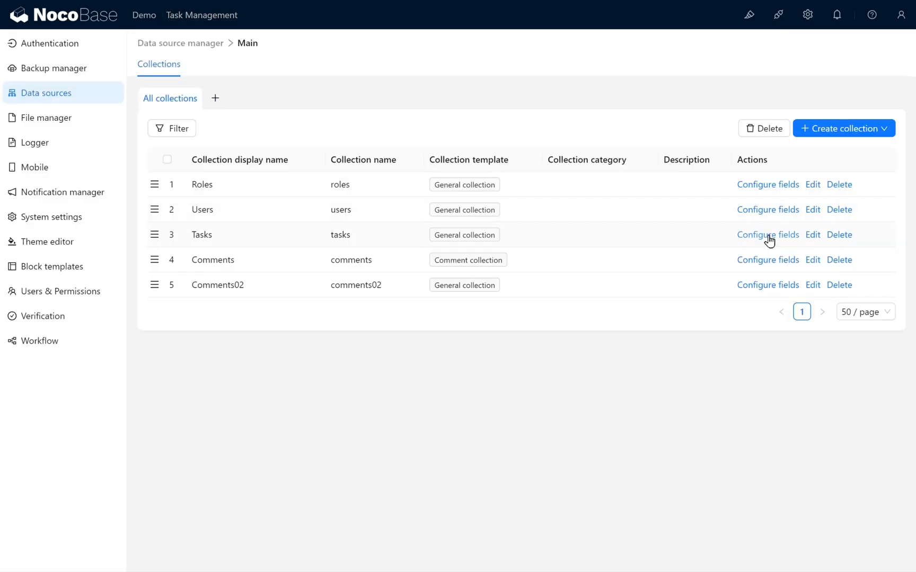
click(767, 235)
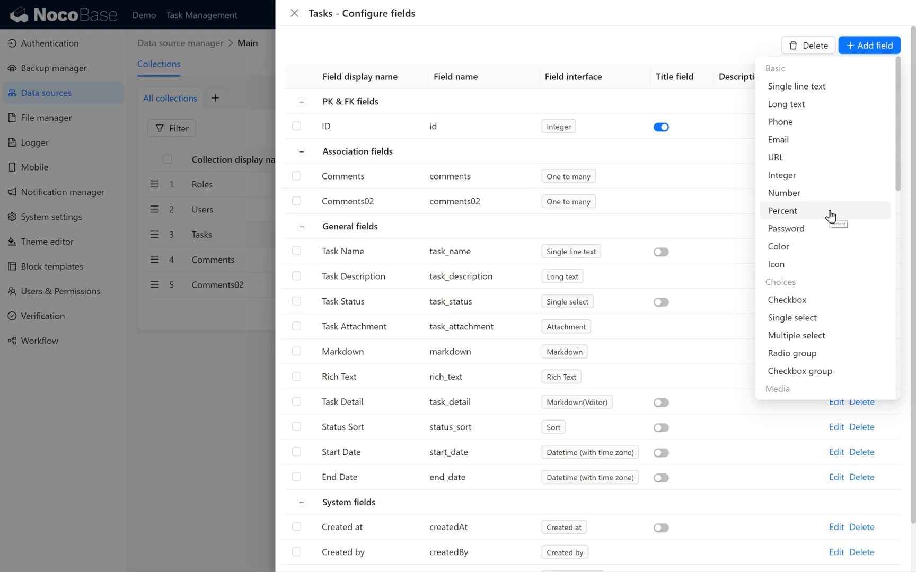
click(782, 211)
text(Complete Percent)
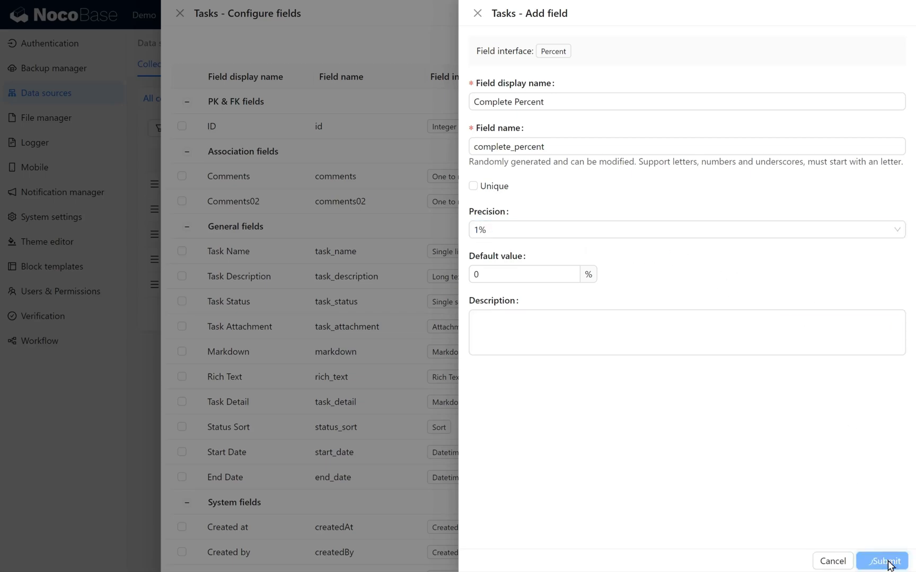
click(887, 562)
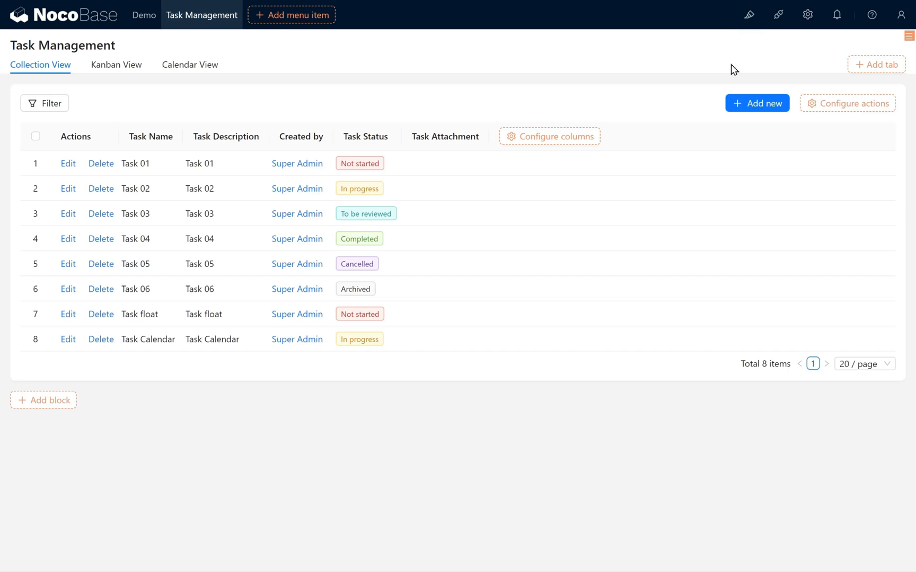
Create a tab named 'Gantt View' on the Task Management page and start adding its block.
text(Gantt)
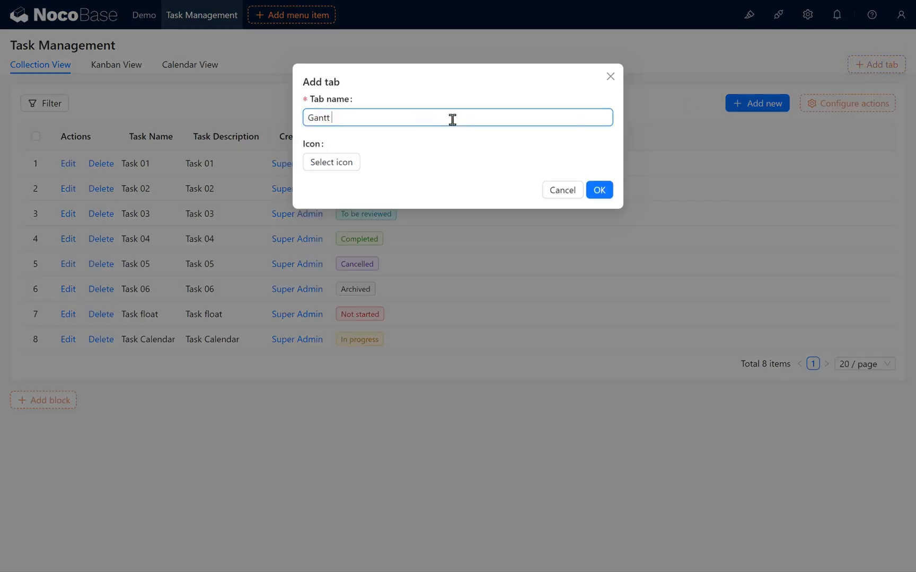
click(598, 190)
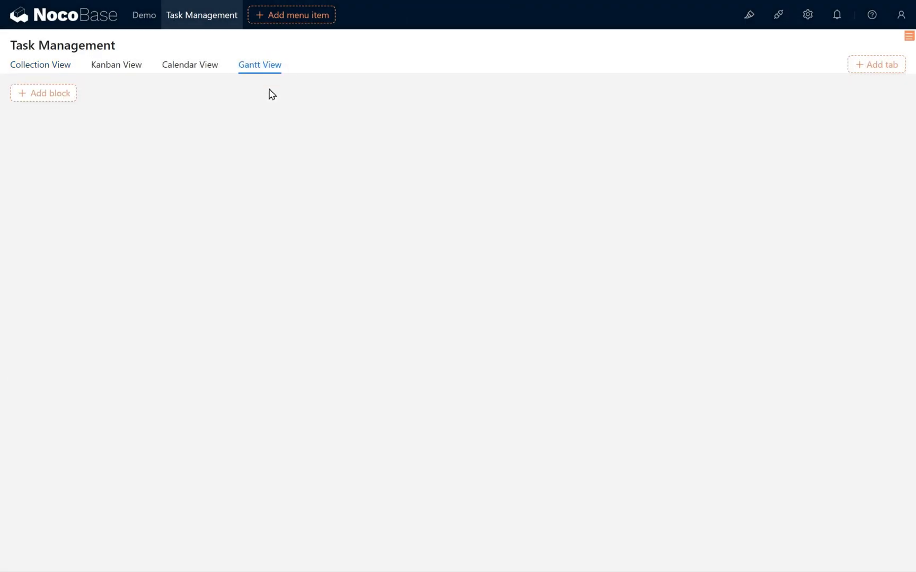
click(43, 93)
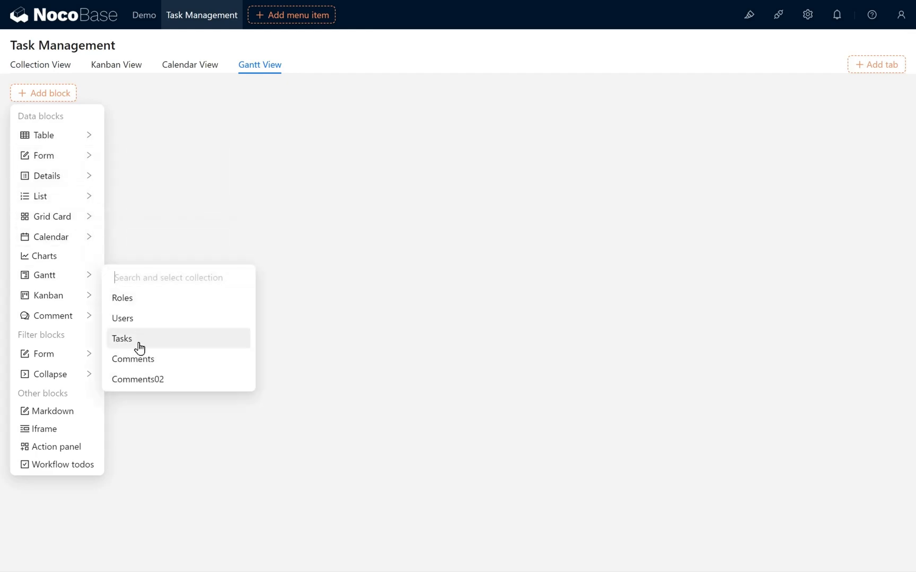
Create a Tasks Gantt block titled by Task Name, with Complete Percent progress and Day scale.
click(121, 339)
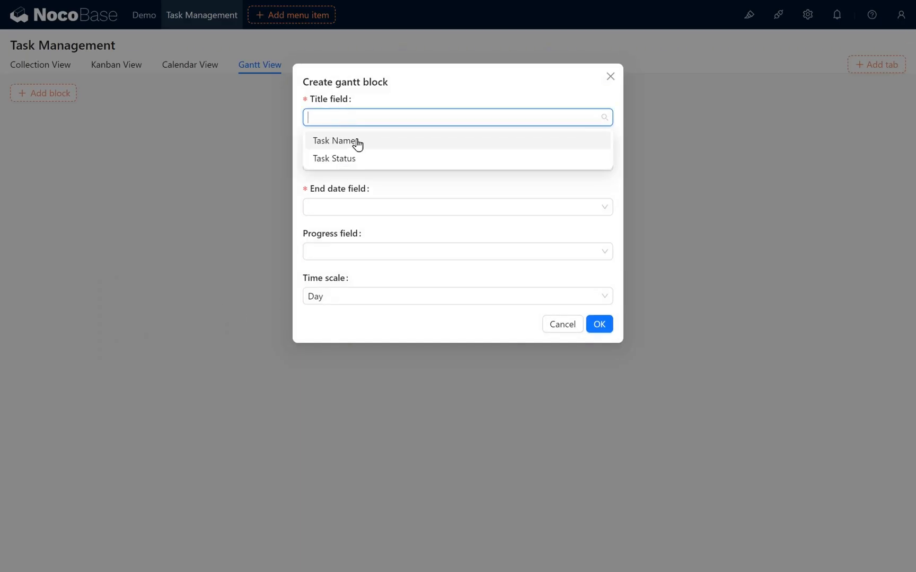
click(335, 140)
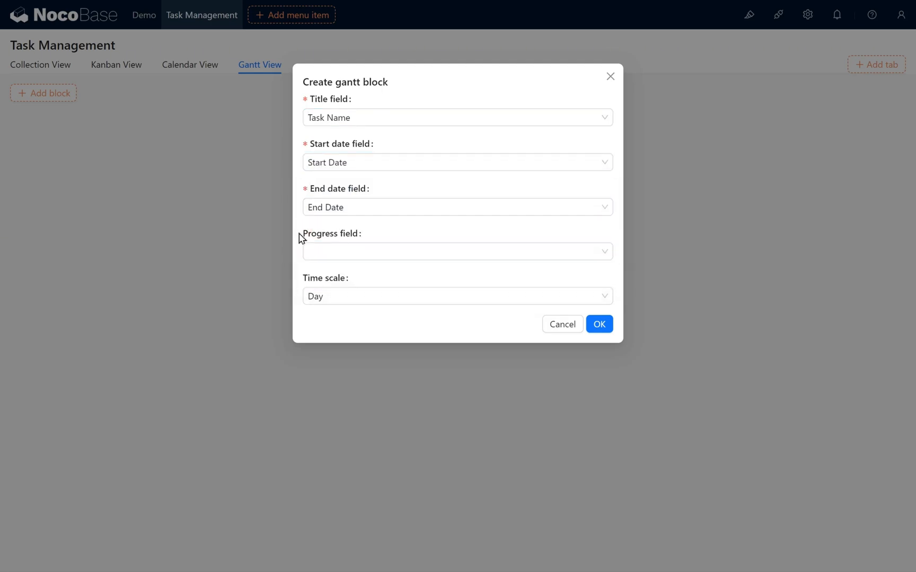
mouse_move(404, 243)
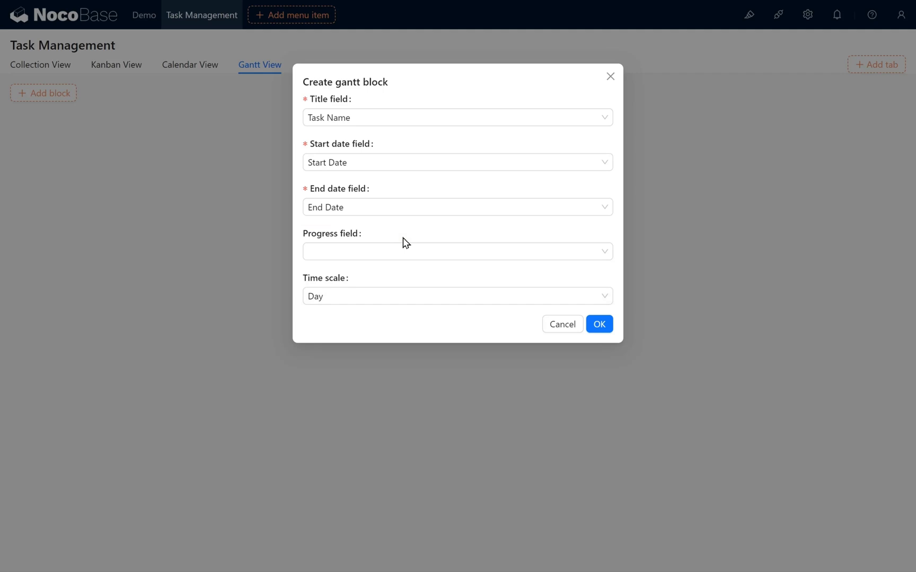
click(458, 251)
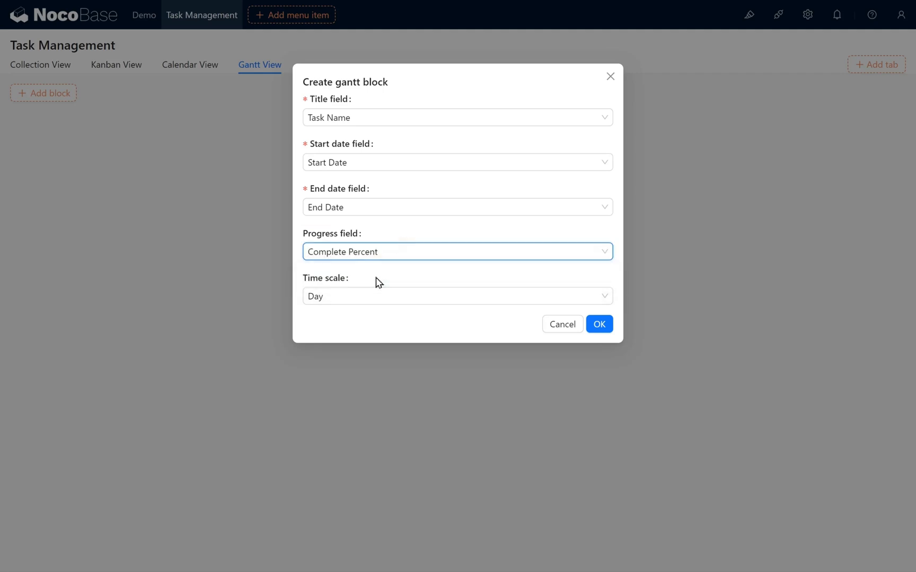
click(456, 296)
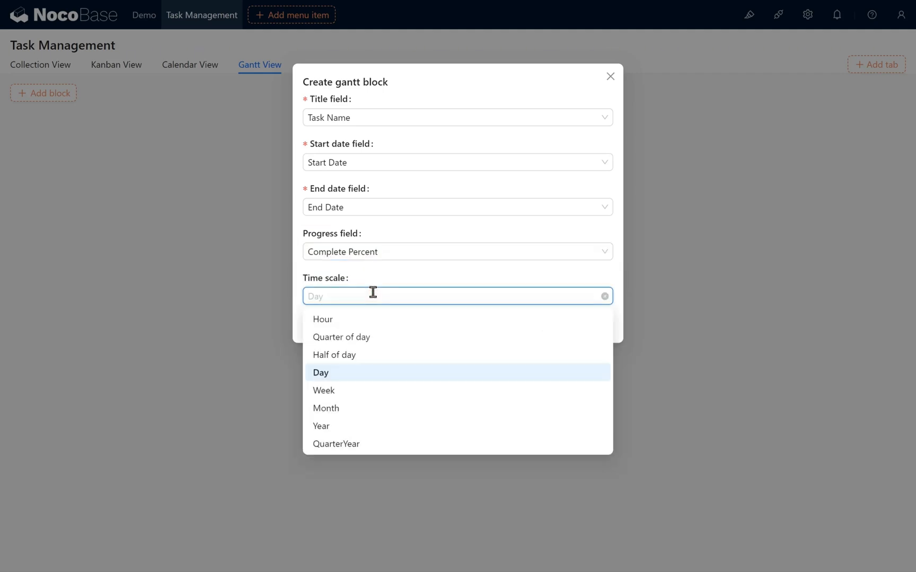
click(320, 373)
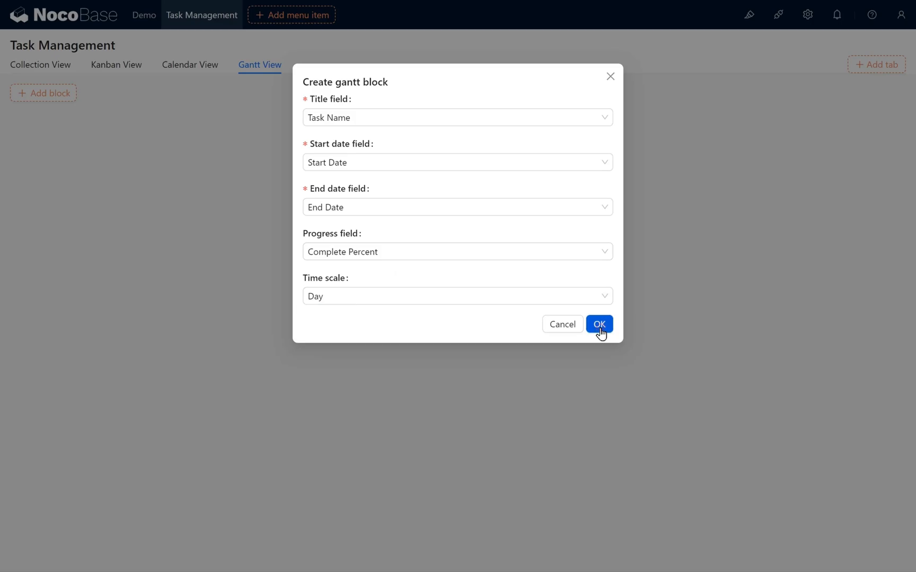
click(599, 324)
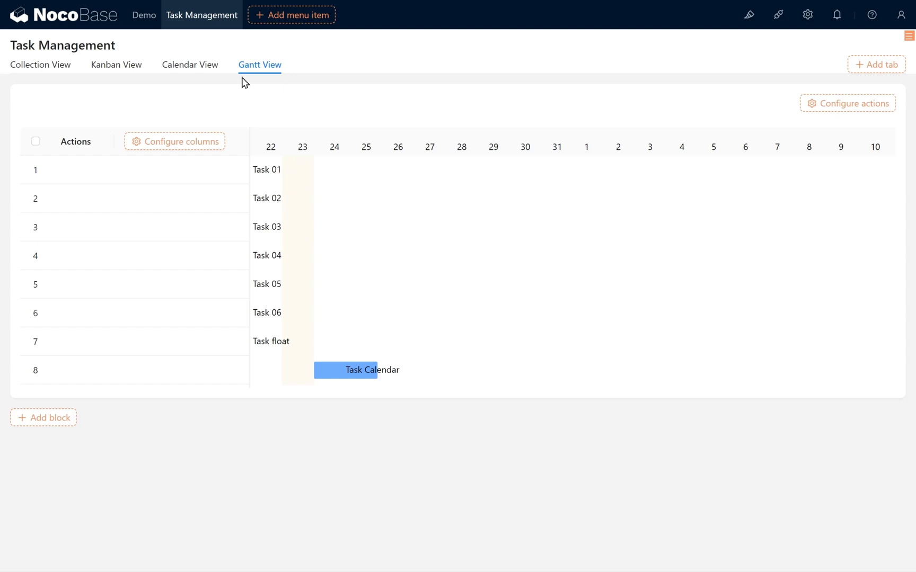
Show the Task Name column in the Gantt table and add an Edit row action.
click(173, 142)
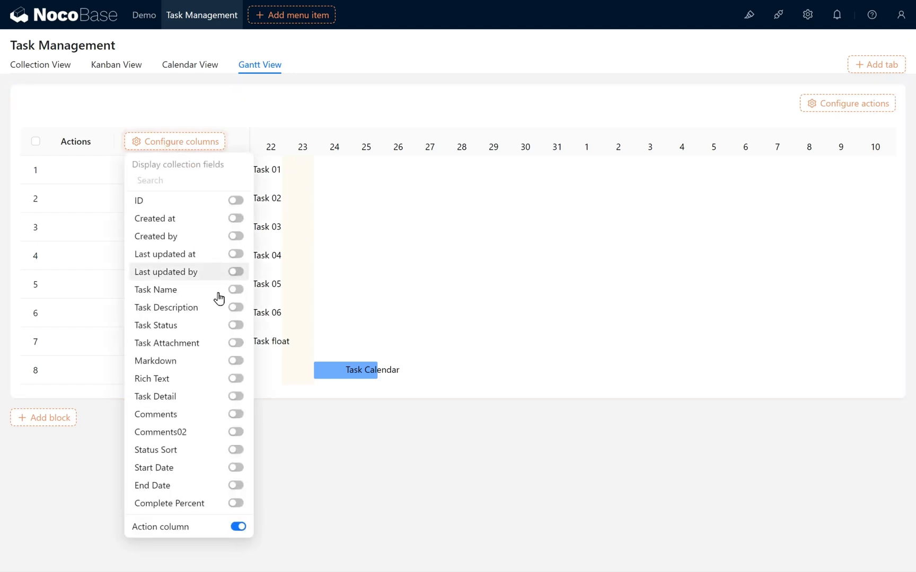
click(235, 289)
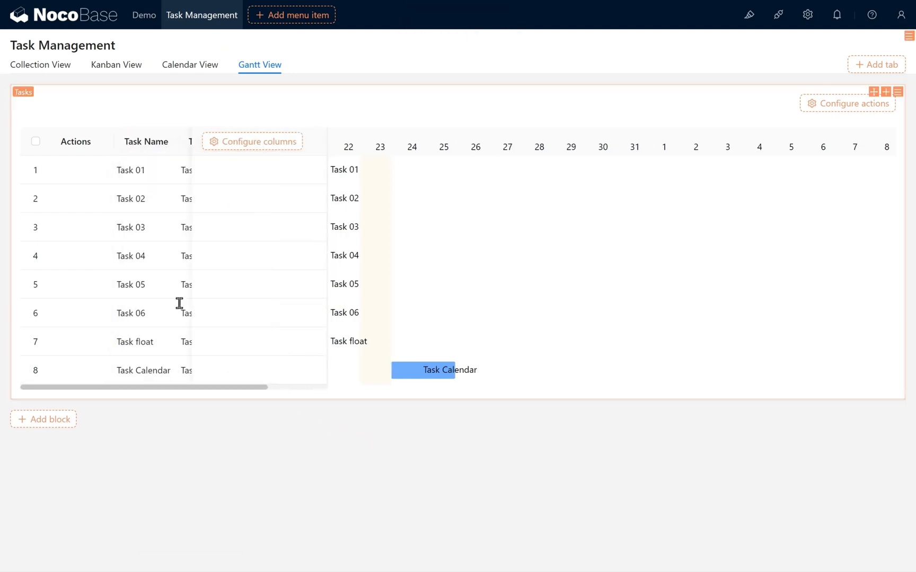
click(91, 131)
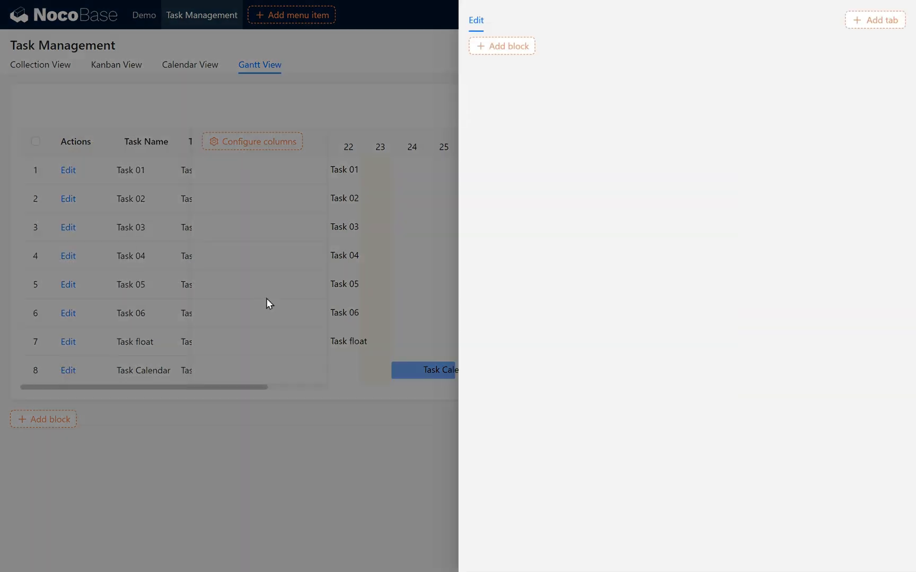
Insert the Tasks_Form Edit template form, add Complete Percent, and enter 21.
click(502, 45)
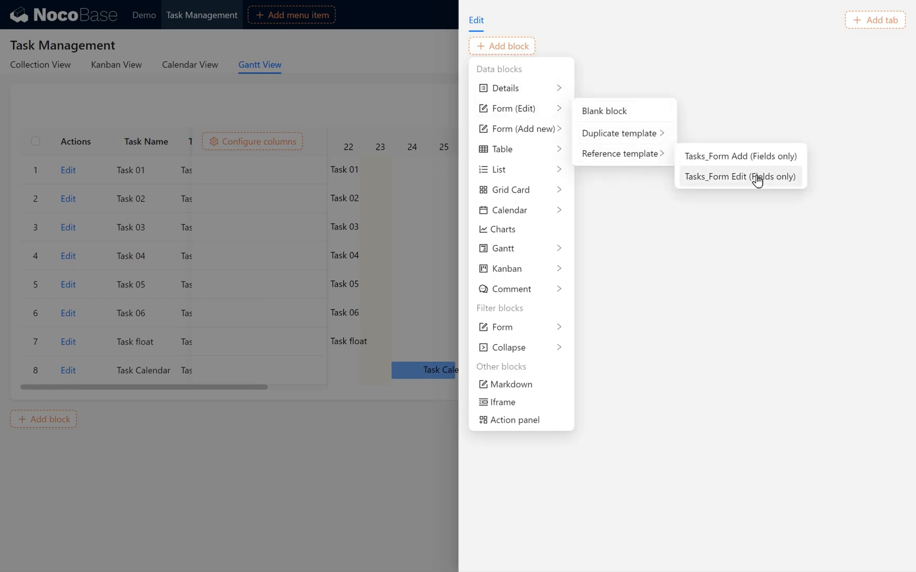
click(740, 176)
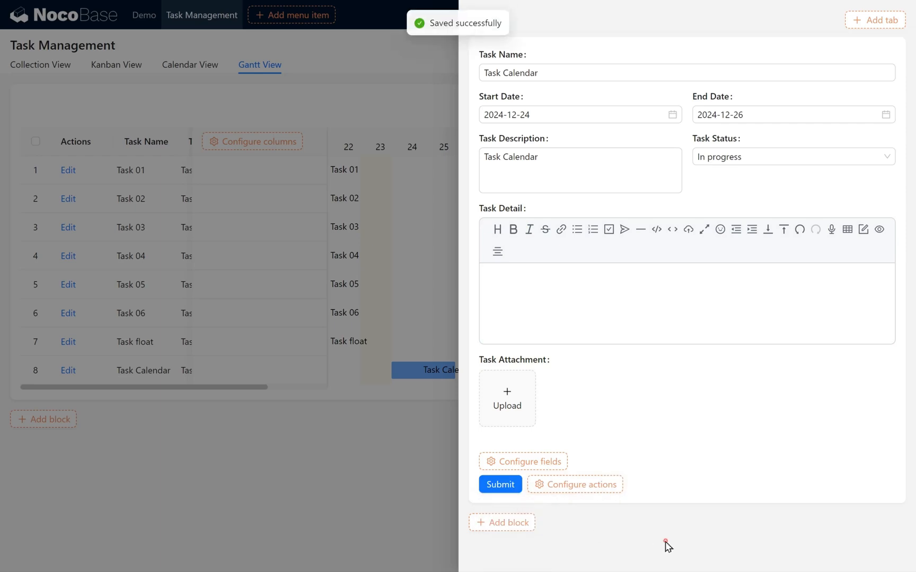
click(523, 463)
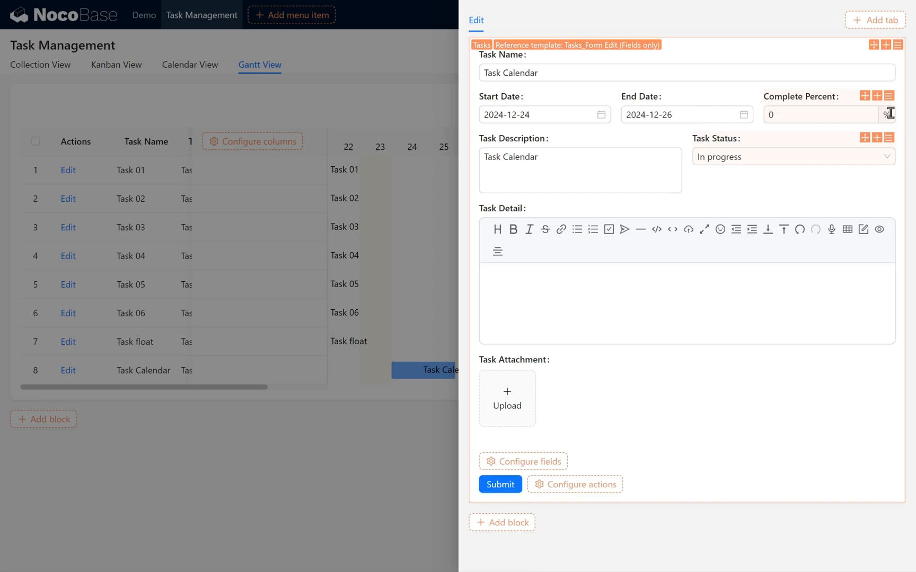
click(818, 115)
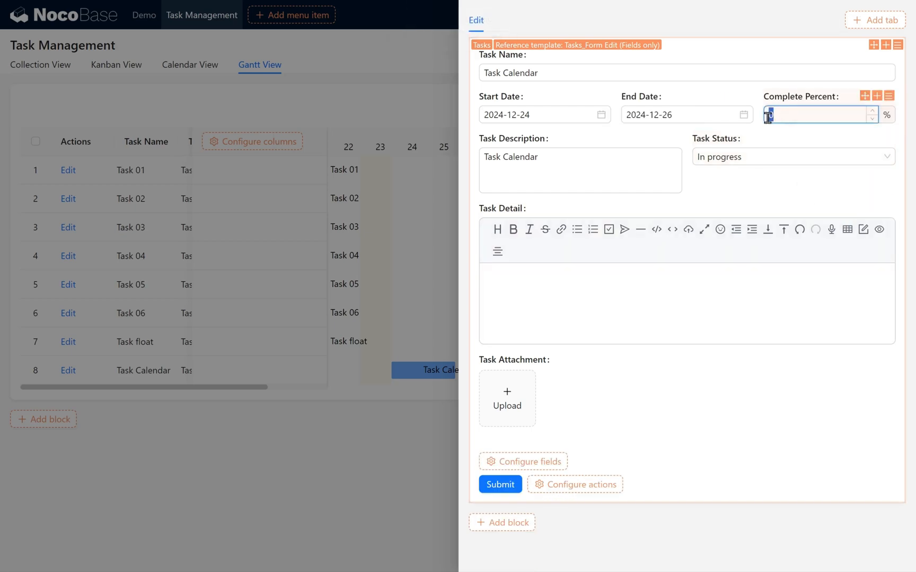
text(21)
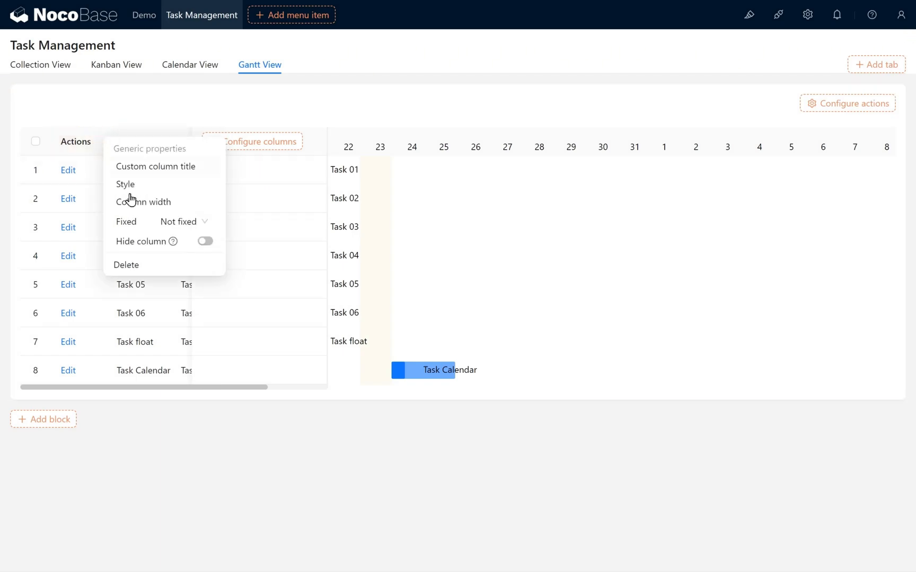
Set the Actions column width to 50.
click(144, 202)
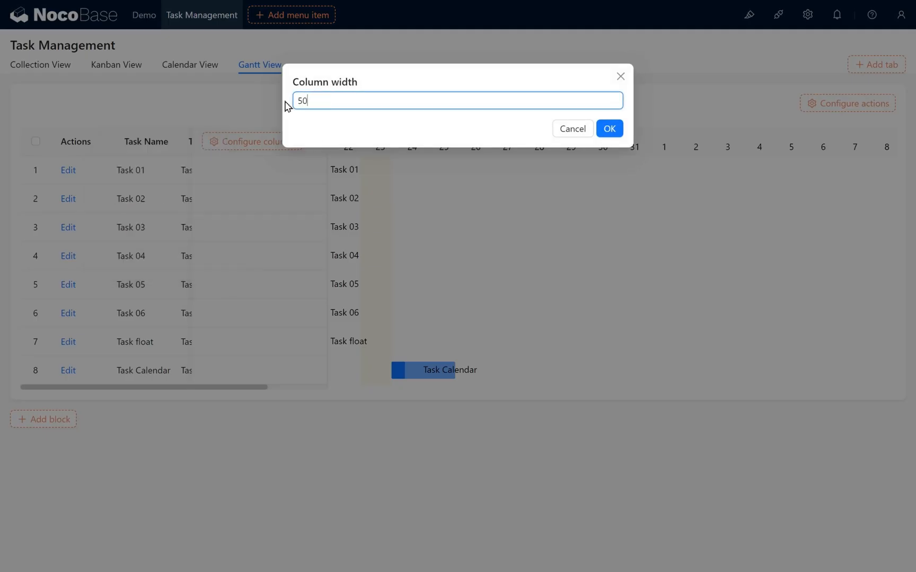
click(608, 128)
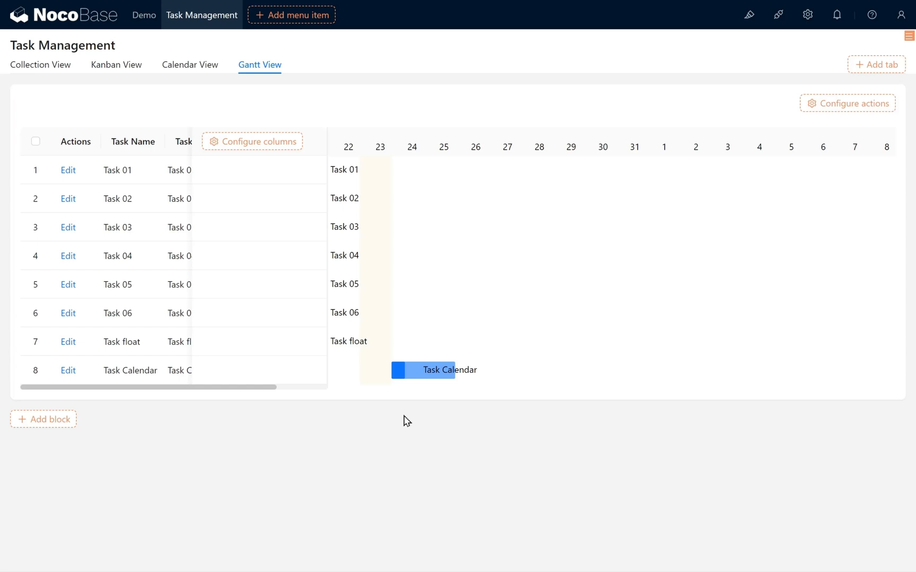
mouse_move(453, 377)
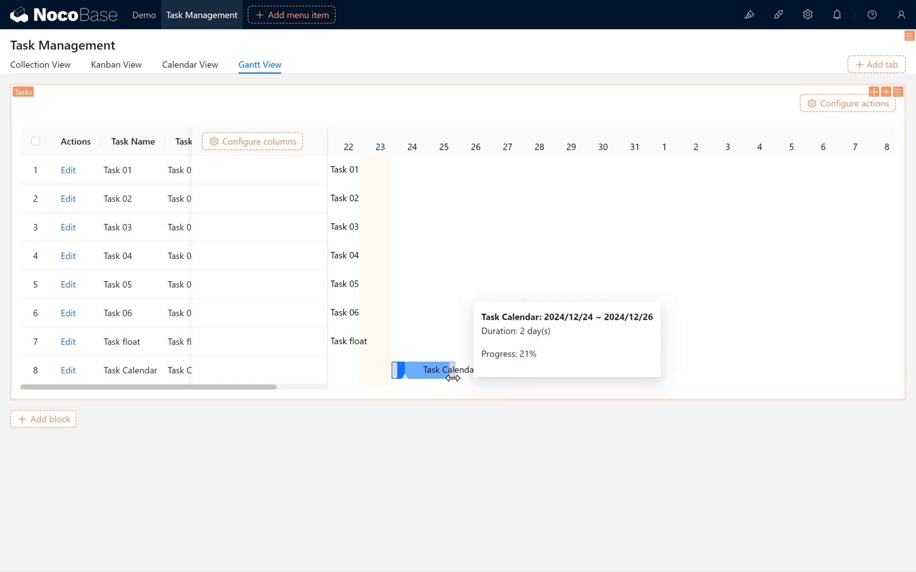